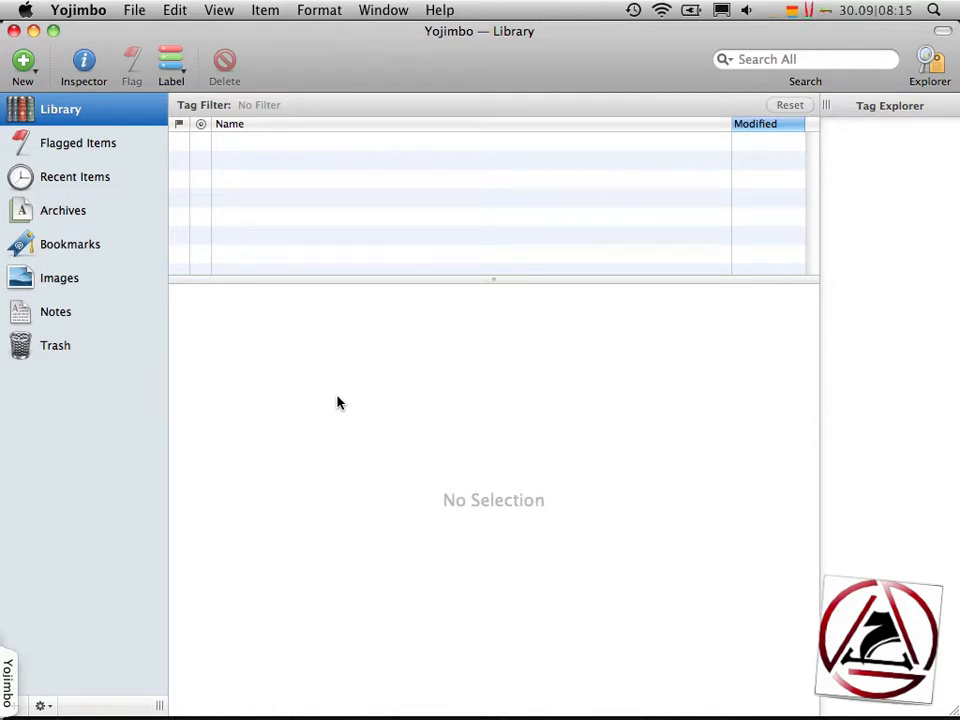
Step: Create a tag collection named ToDo that matches the todo tag
click(22, 63)
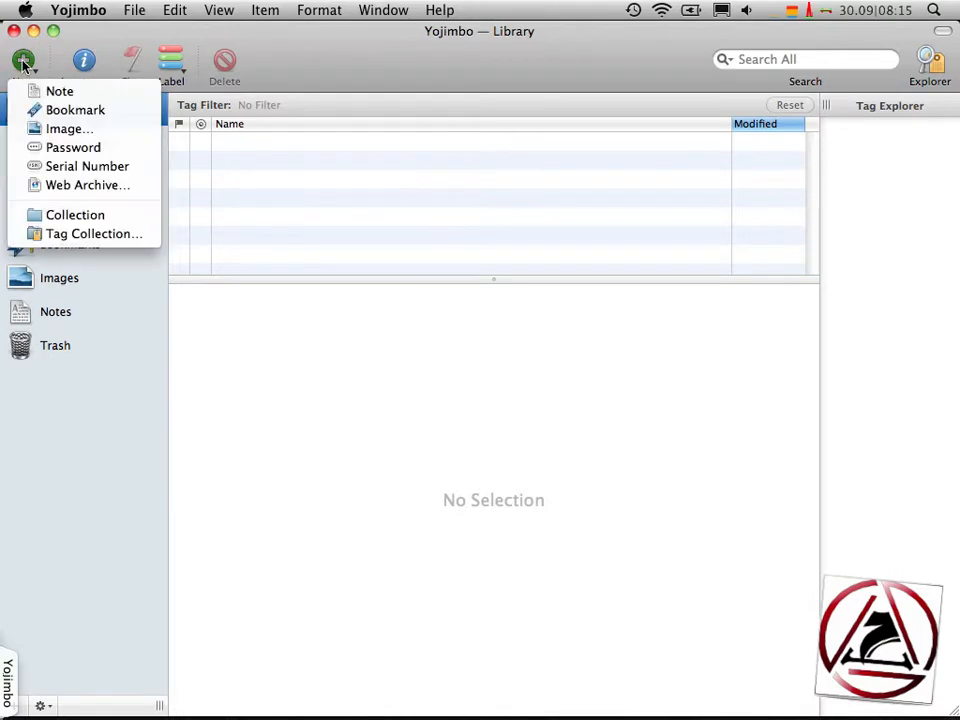
click(93, 233)
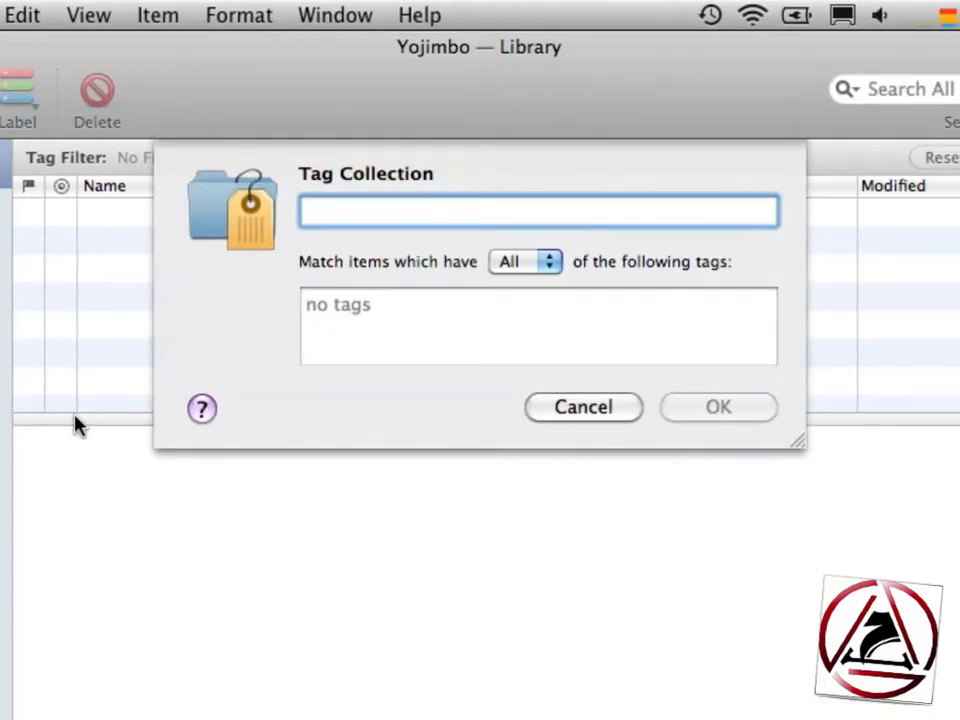
text(ToDo)
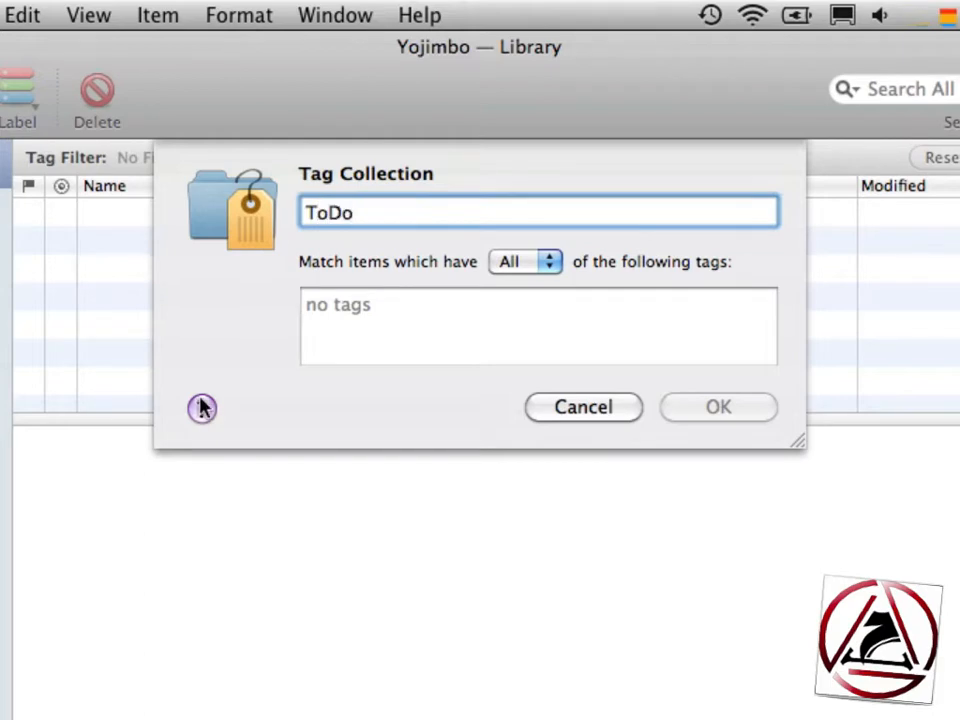
text(todo)
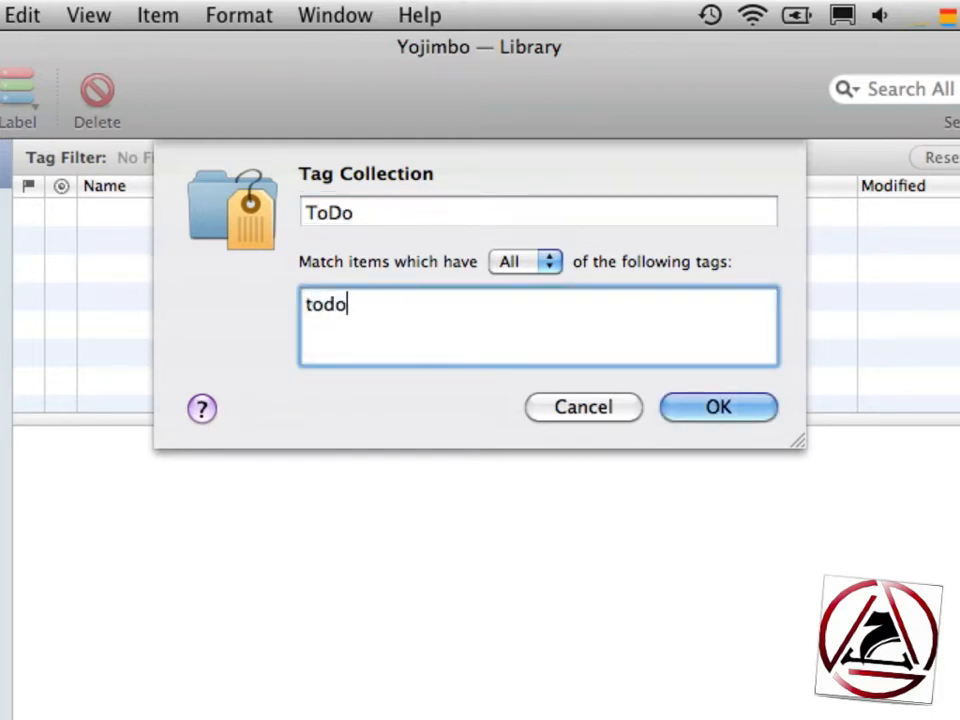
key(Return)
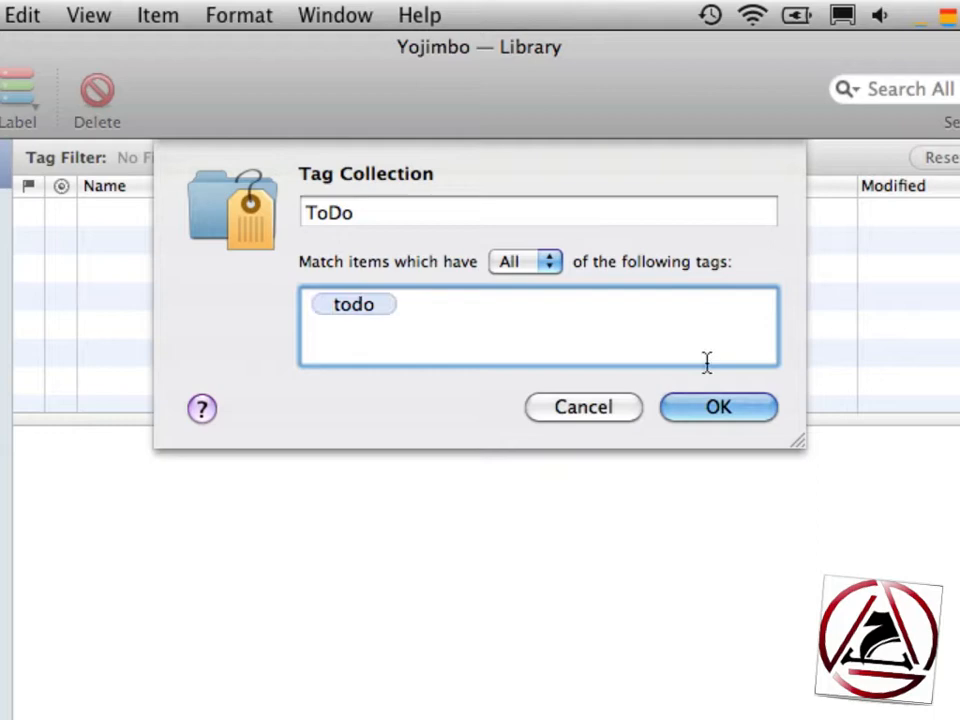
click(718, 407)
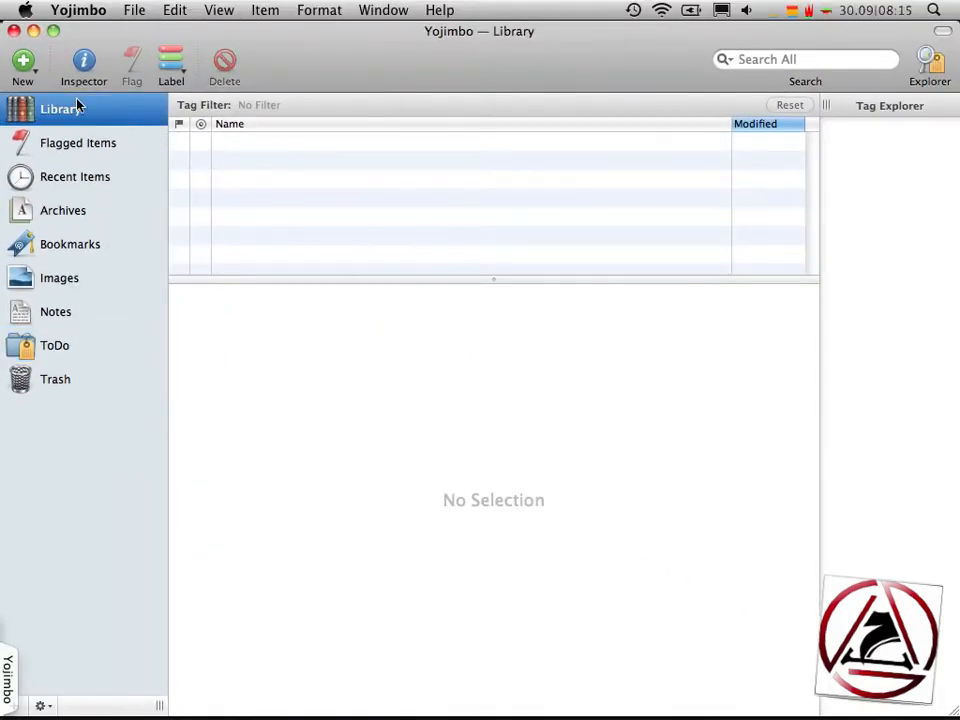
Step: Create the note 'Record Yojimbo Todo Screencast' and select it in the ToDo collection
click(22, 65)
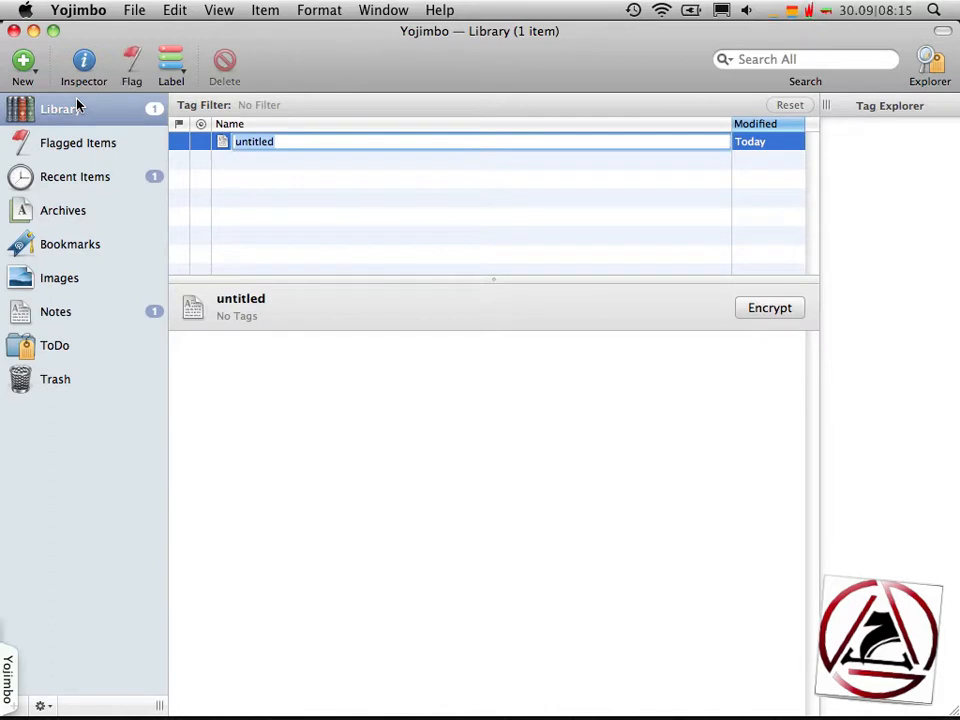
text(R)
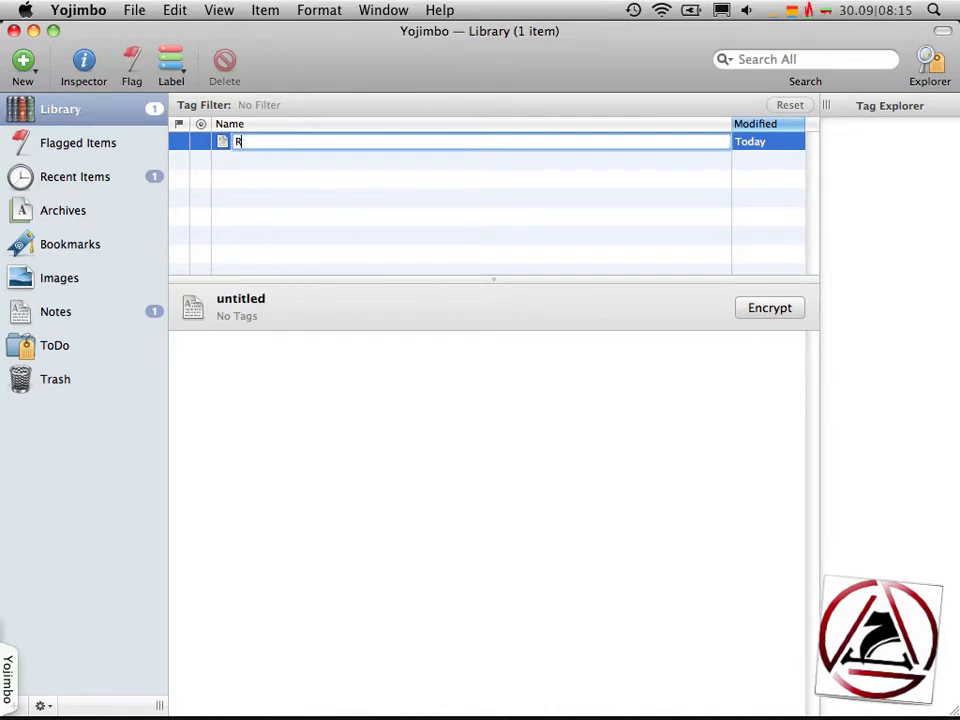
text(ecord Y)
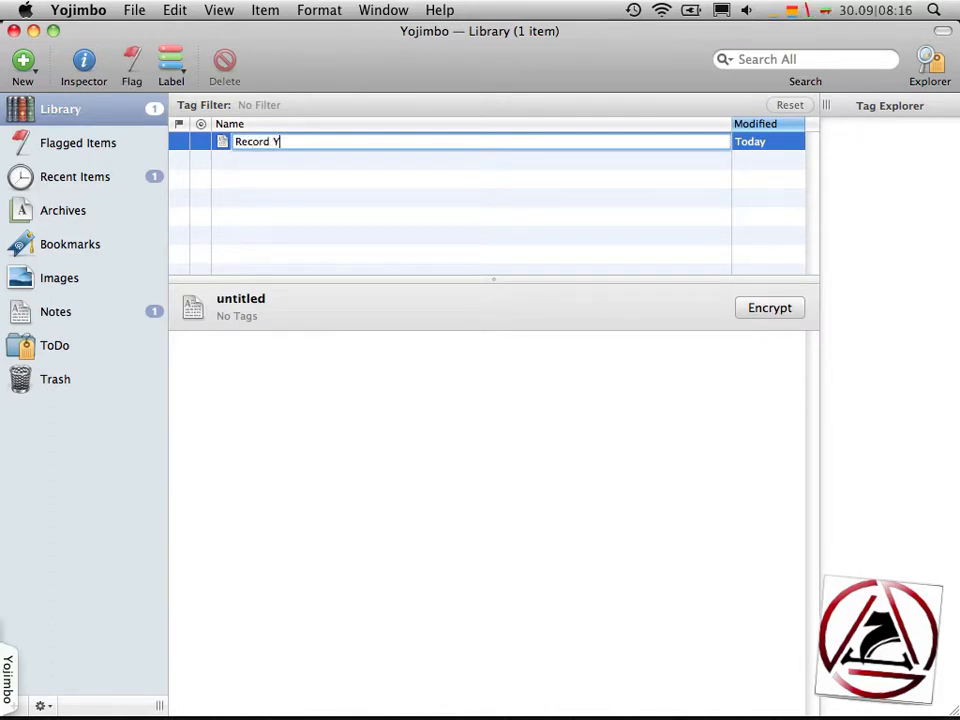
text(ojimbo Todo Screencast)
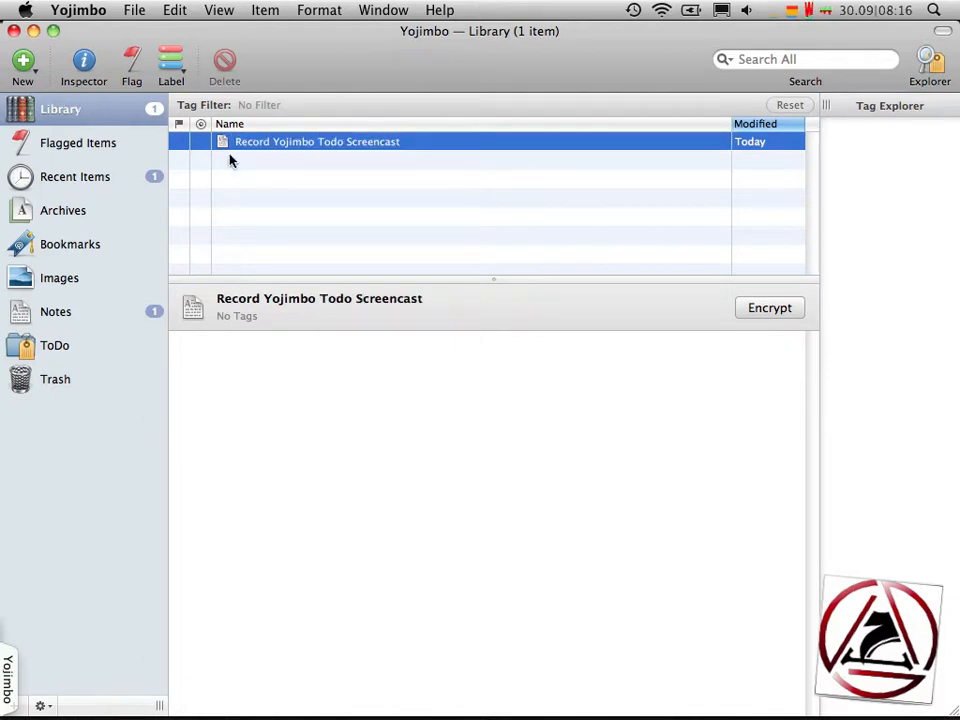
mouse_move(268, 157)
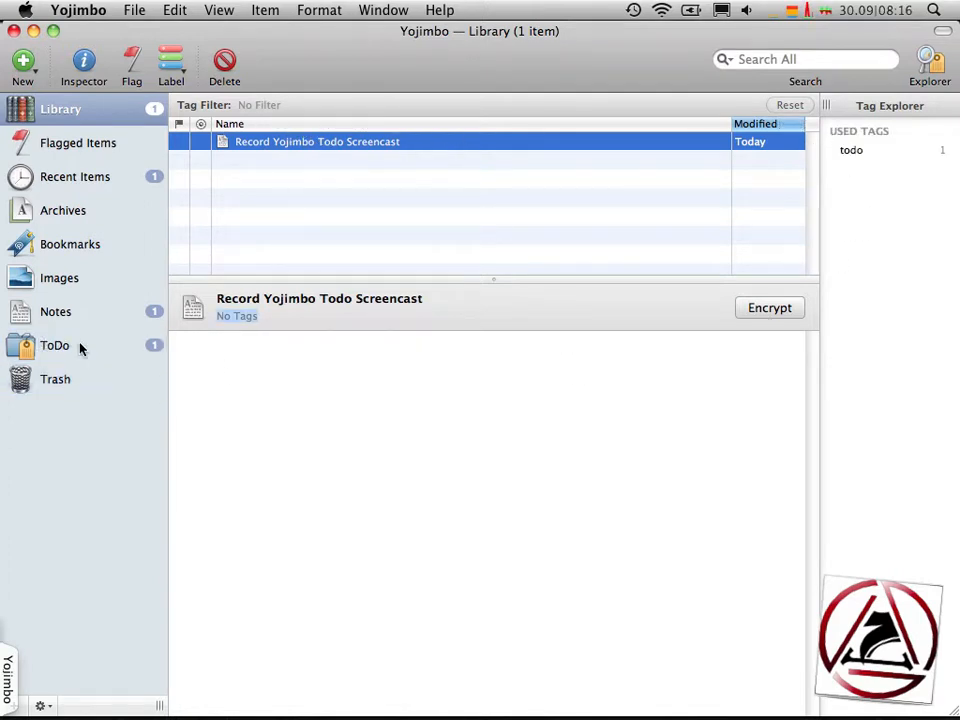
click(55, 345)
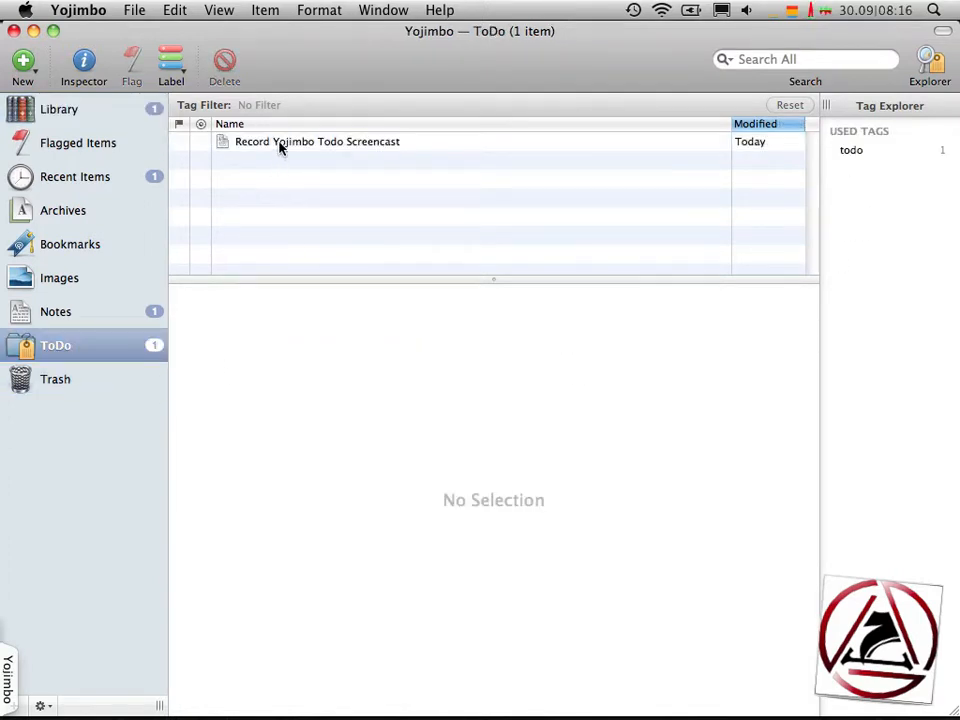
click(317, 141)
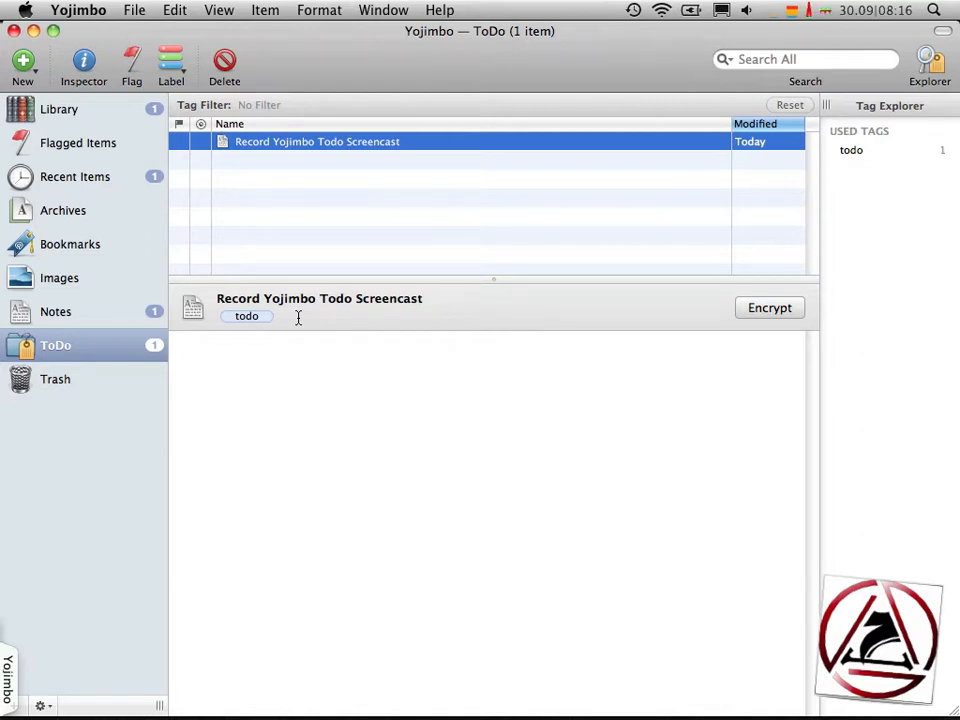
Step: Create a tag collection named Today for the today tag
click(22, 62)
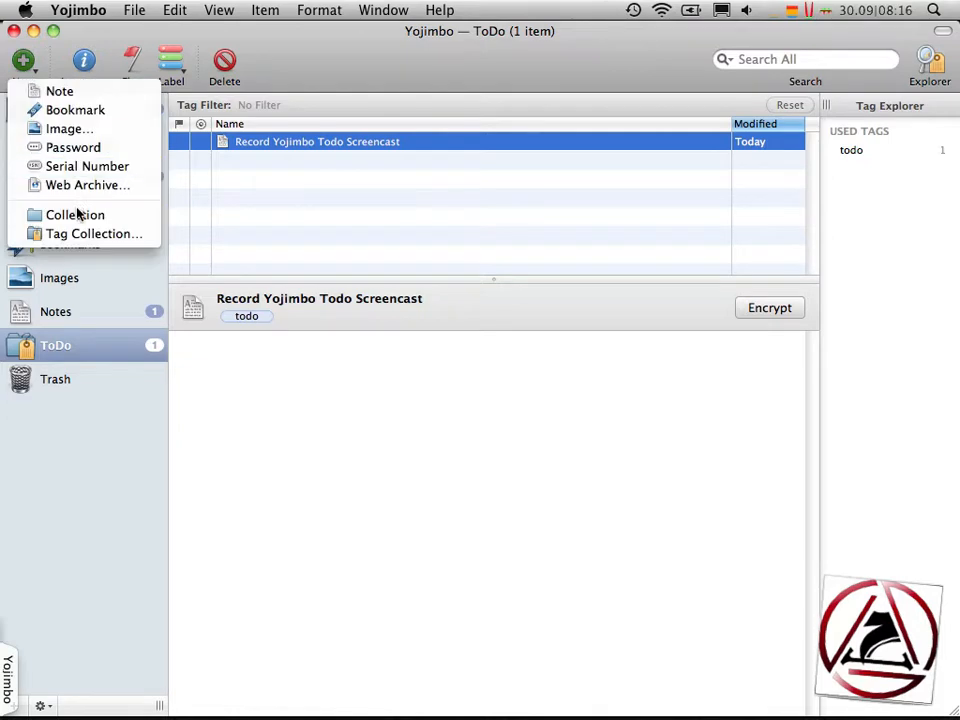
click(93, 233)
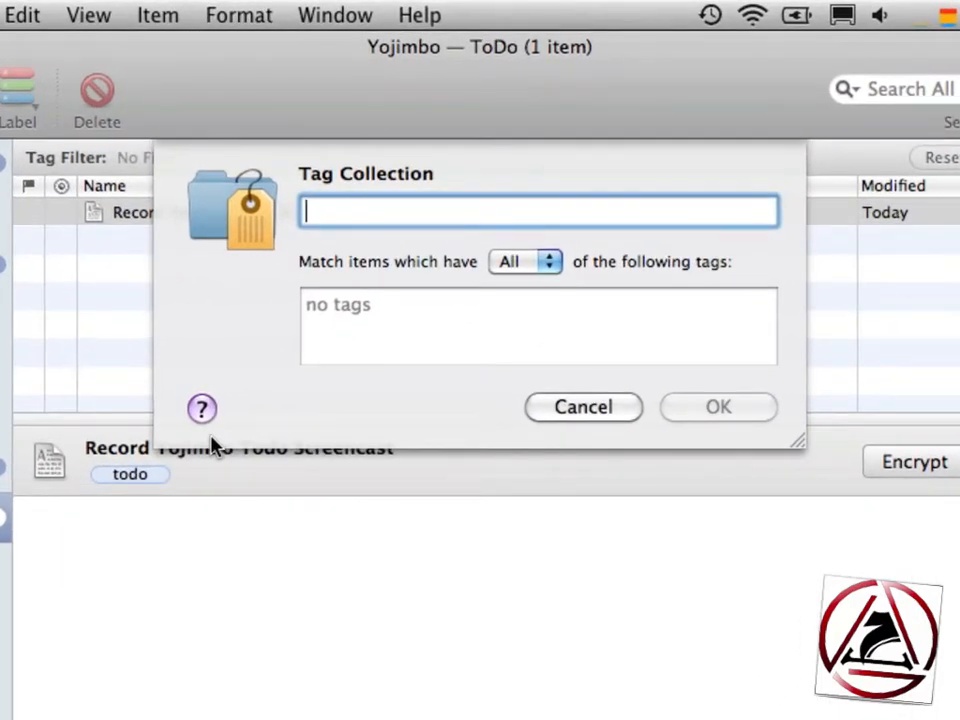
text(Today)
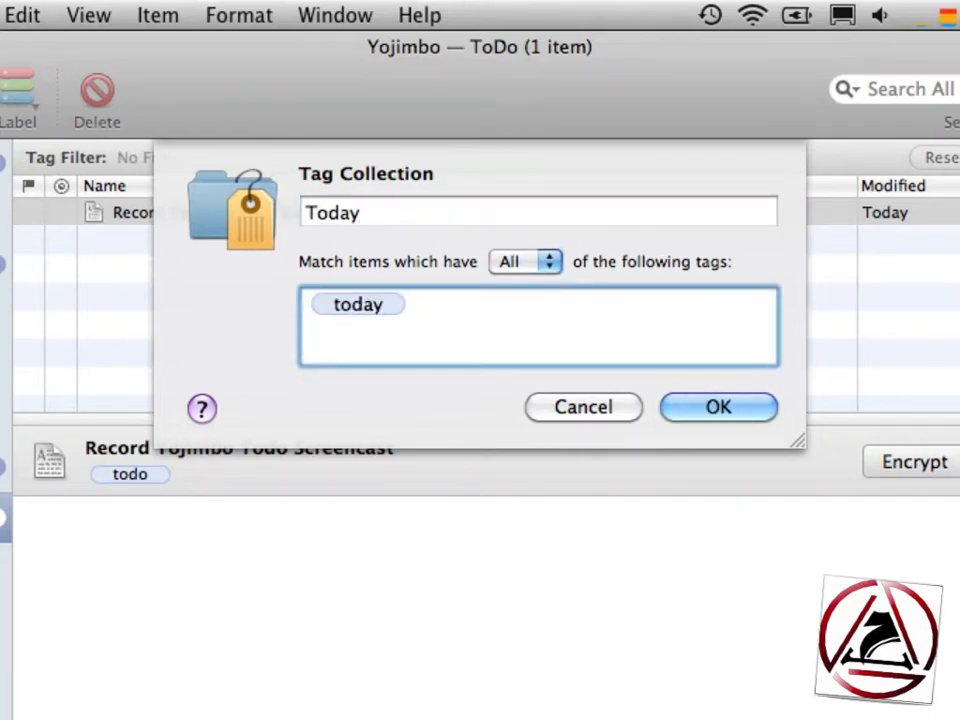
click(717, 407)
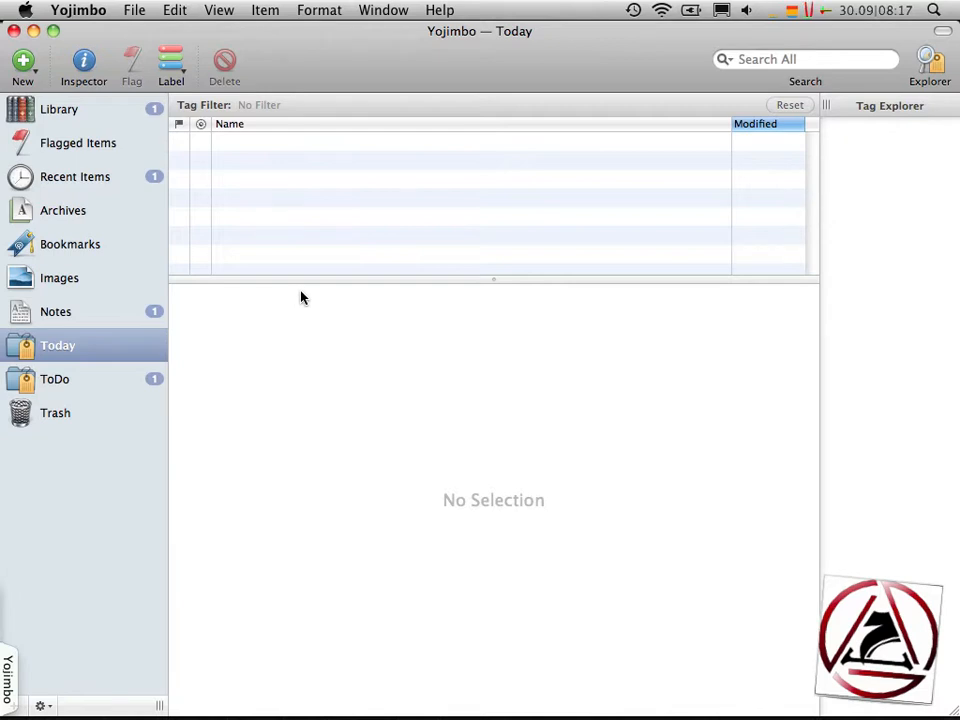
mouse_move(184, 362)
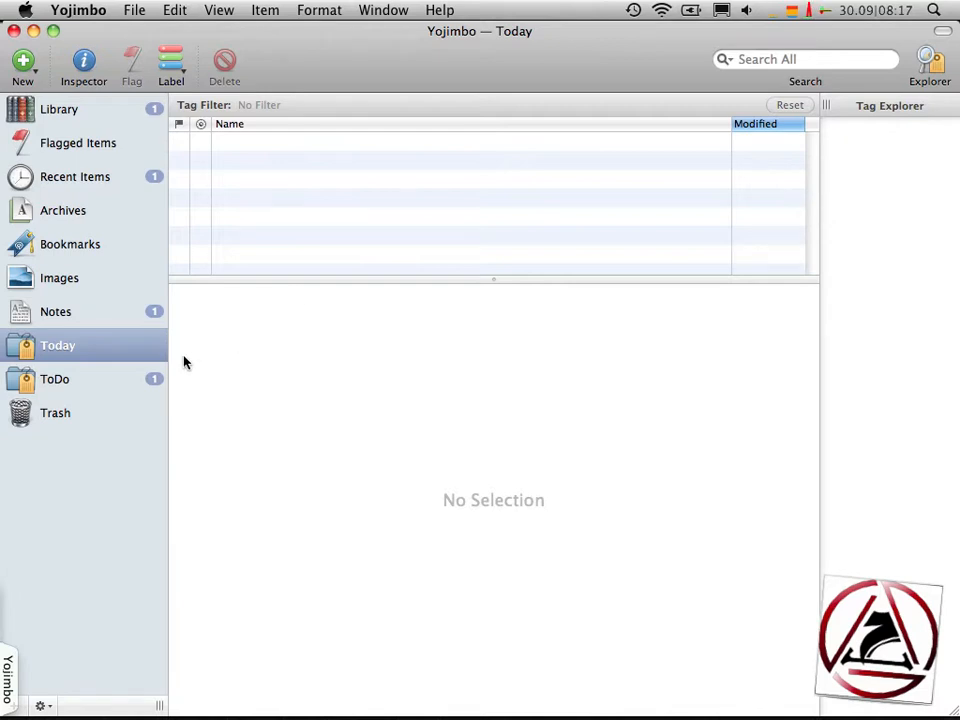
Step: Show the screencast note in the Today collection
click(55, 378)
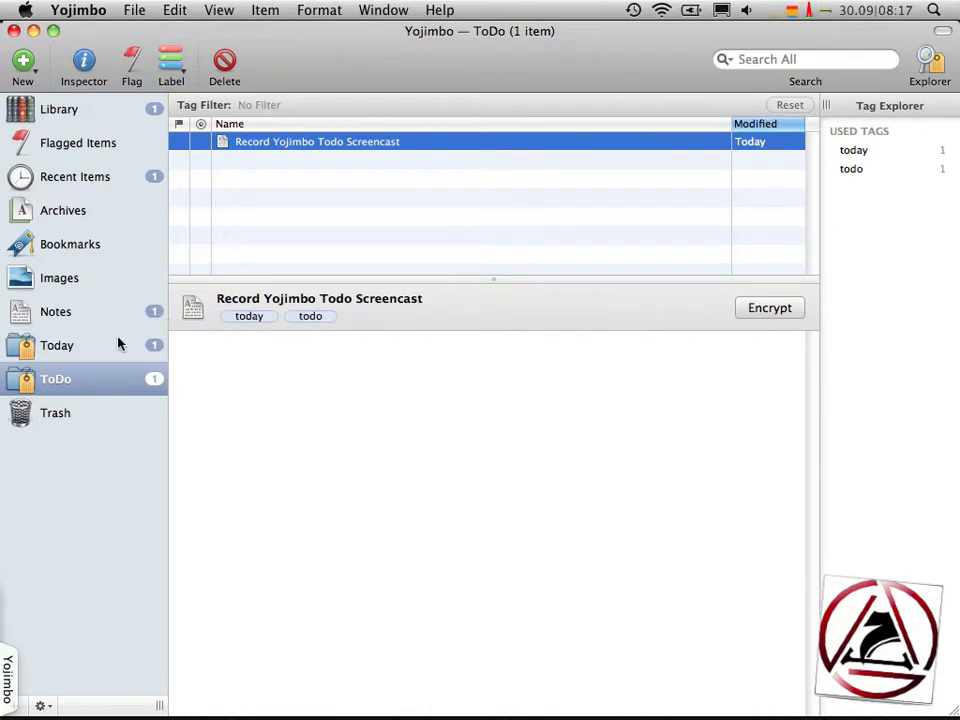
mouse_move(110, 358)
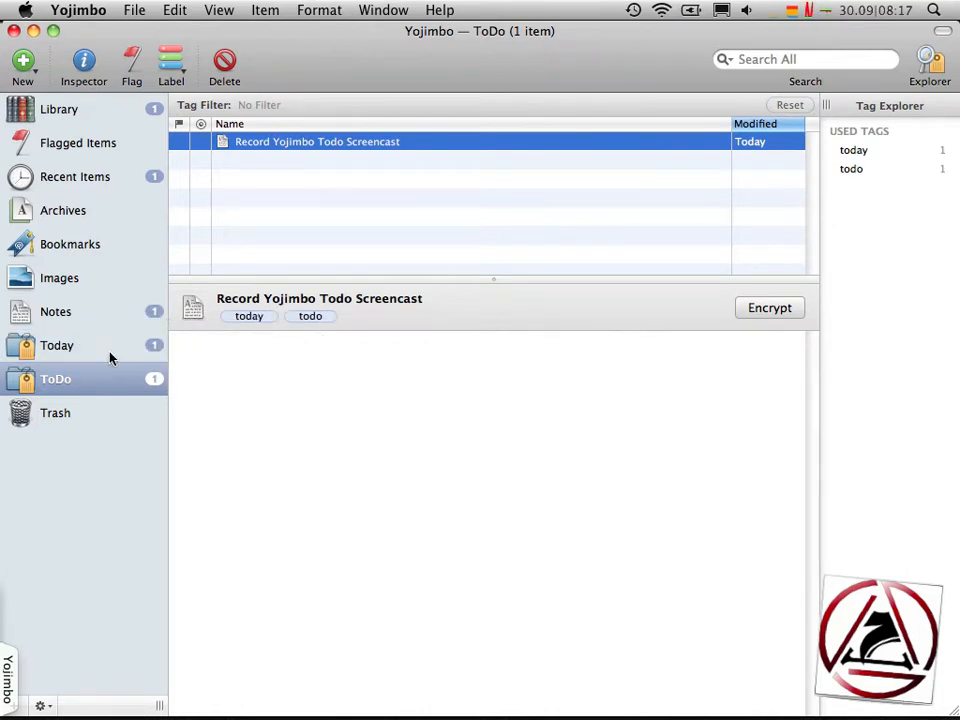
click(57, 345)
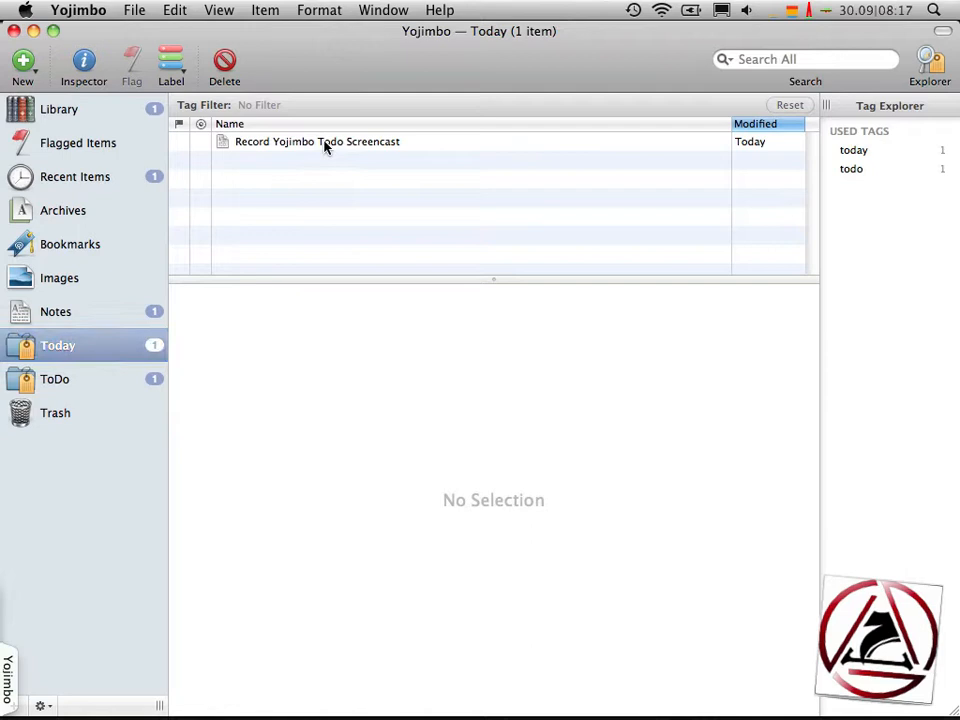
click(317, 141)
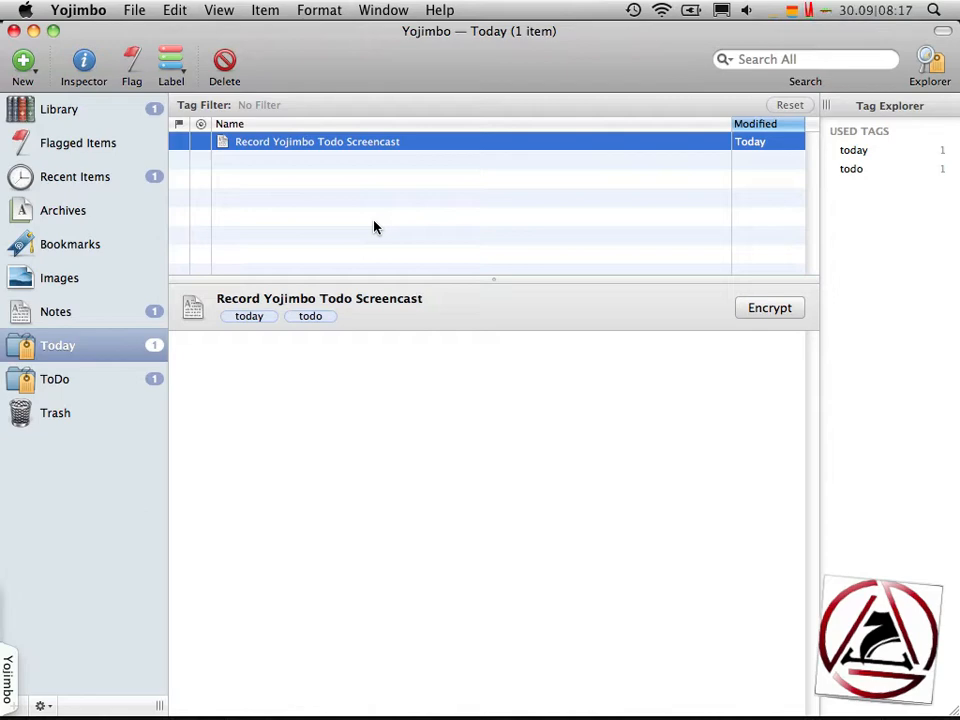
Step: Create a new note and a plain ToDo collection
click(22, 63)
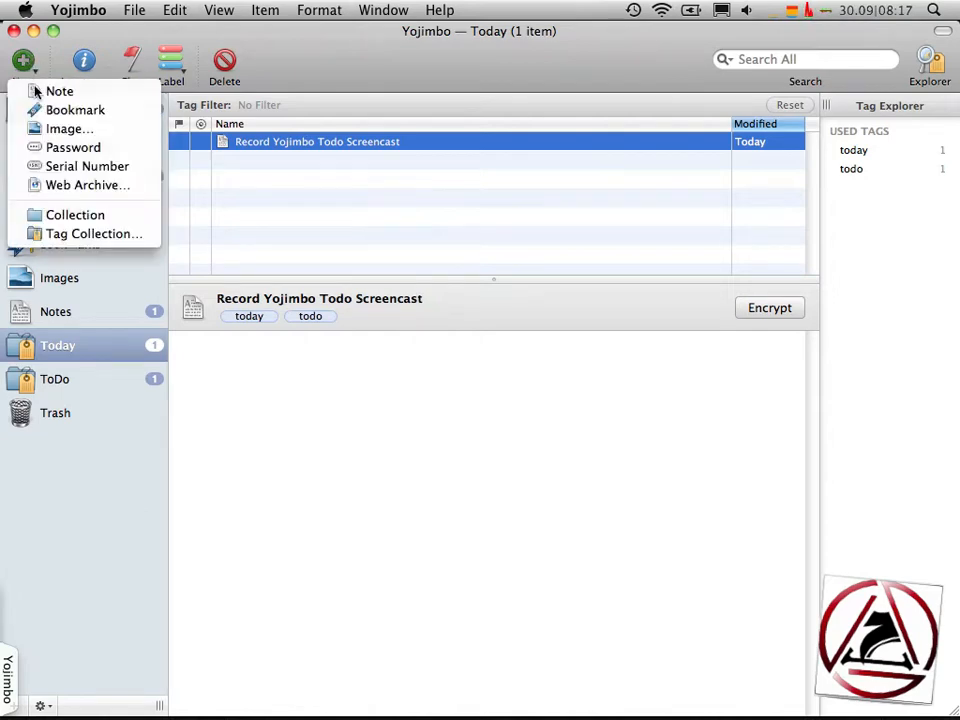
click(75, 214)
text(Today)
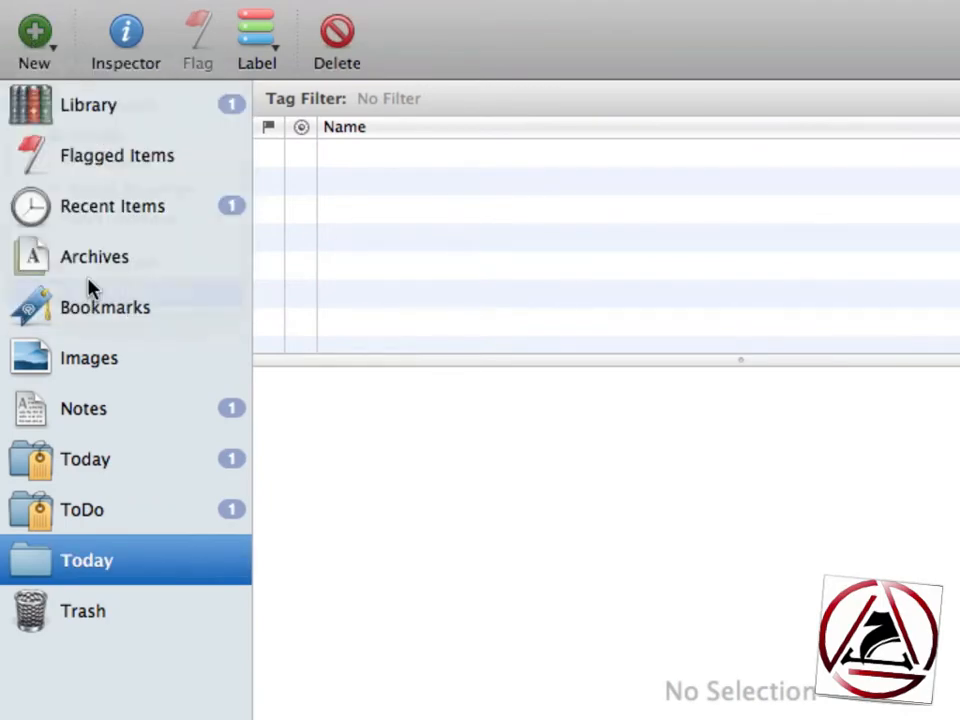
click(34, 35)
text(ToDo)
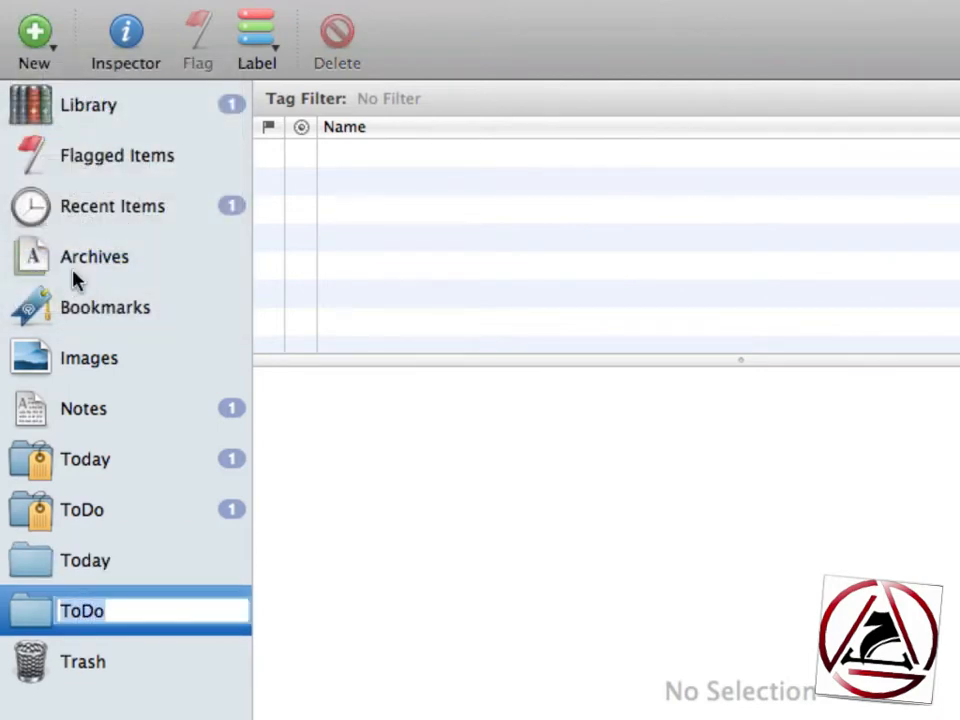
Step: Move the Record Yojimbo Todo Screencast note into the plain Today collection
click(86, 458)
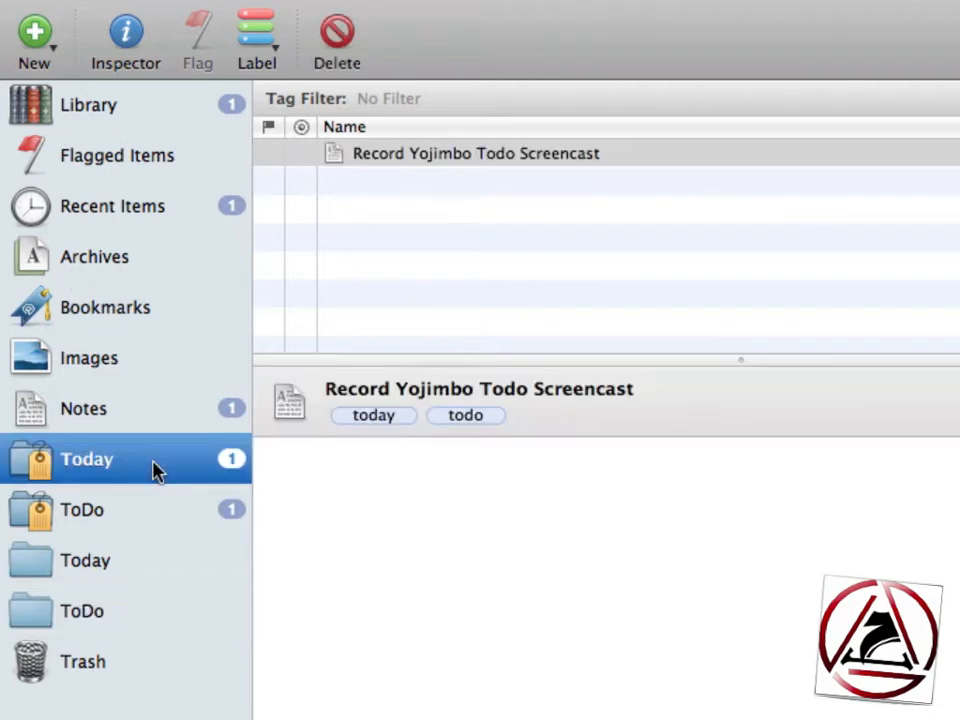
click(475, 153)
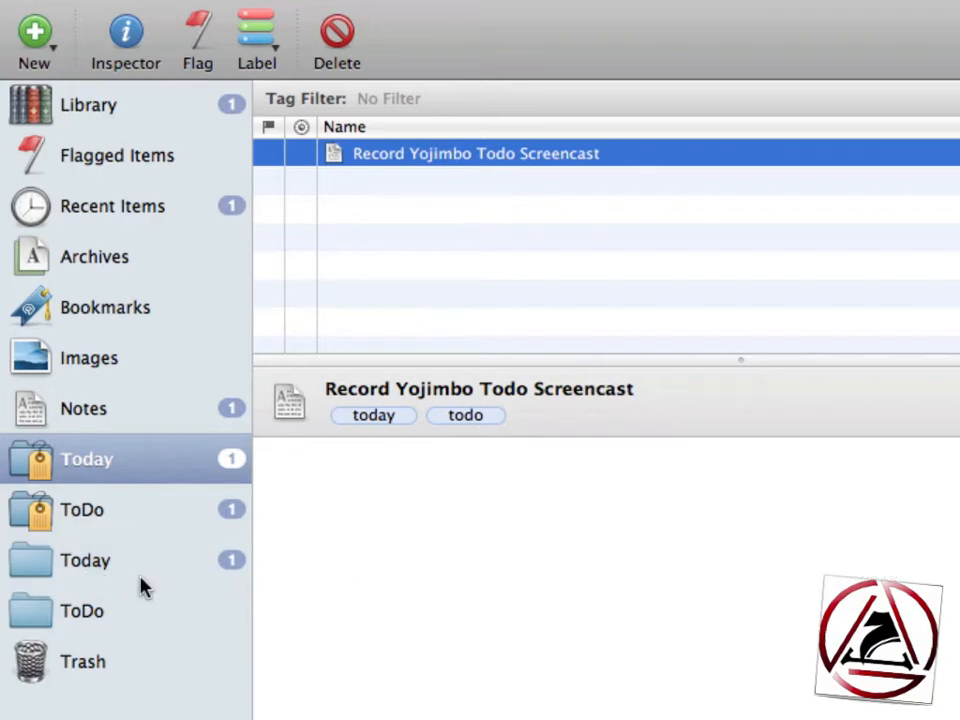
click(85, 560)
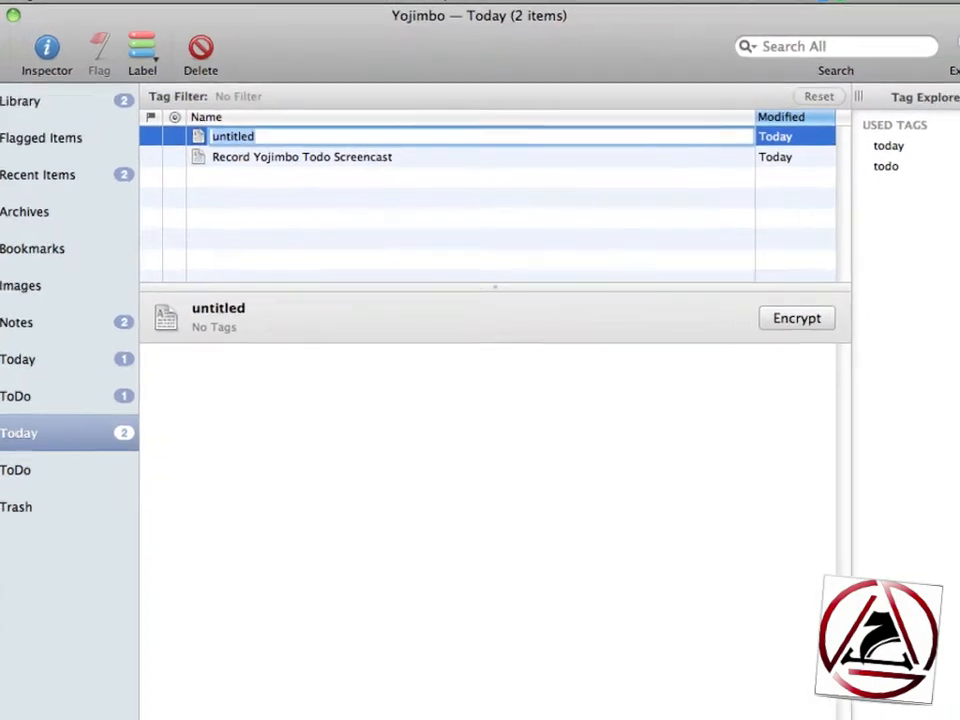
Step: Add notes 'Write Blogentry for Yojimbo Screencast' and 'Upload Yojimbo Todo Screencast' to Today
text(Write Blo)
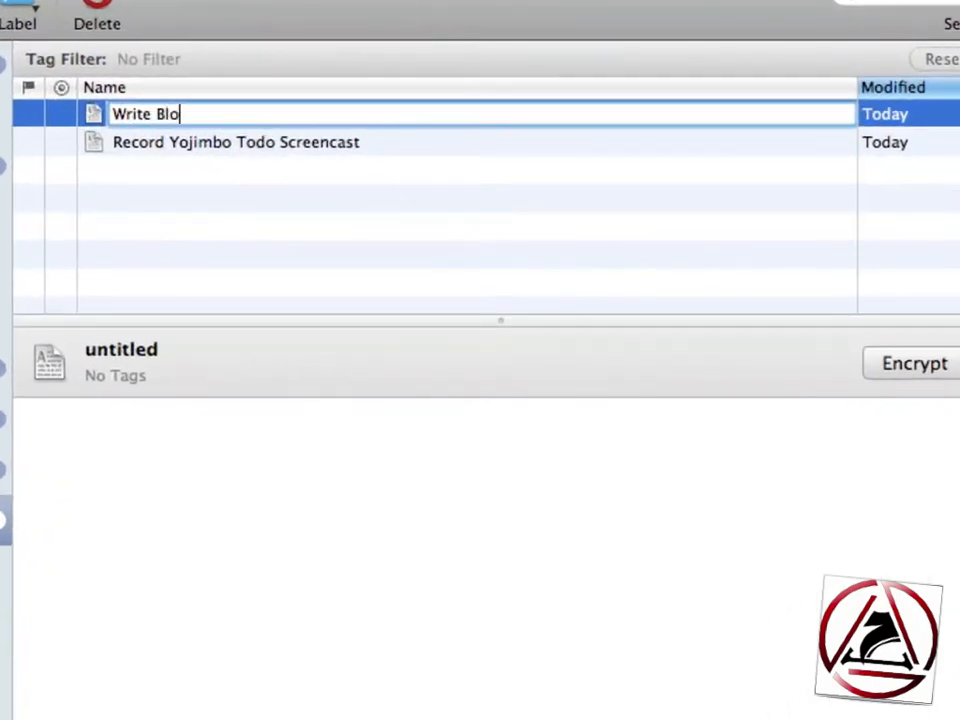
text(gentry for Yojimbo Screencast)
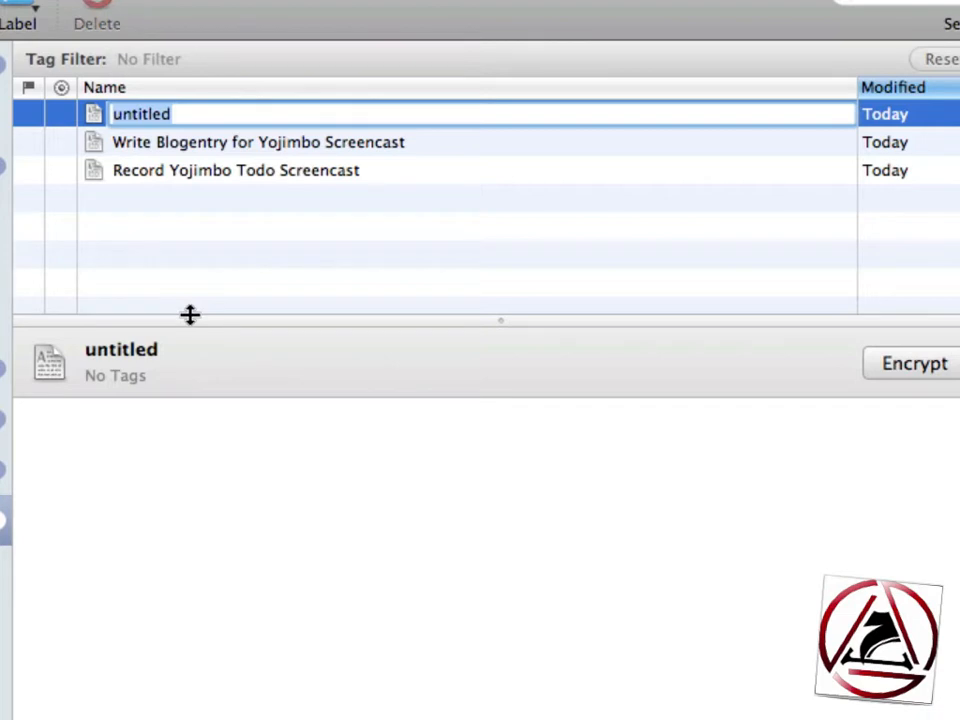
text(U)
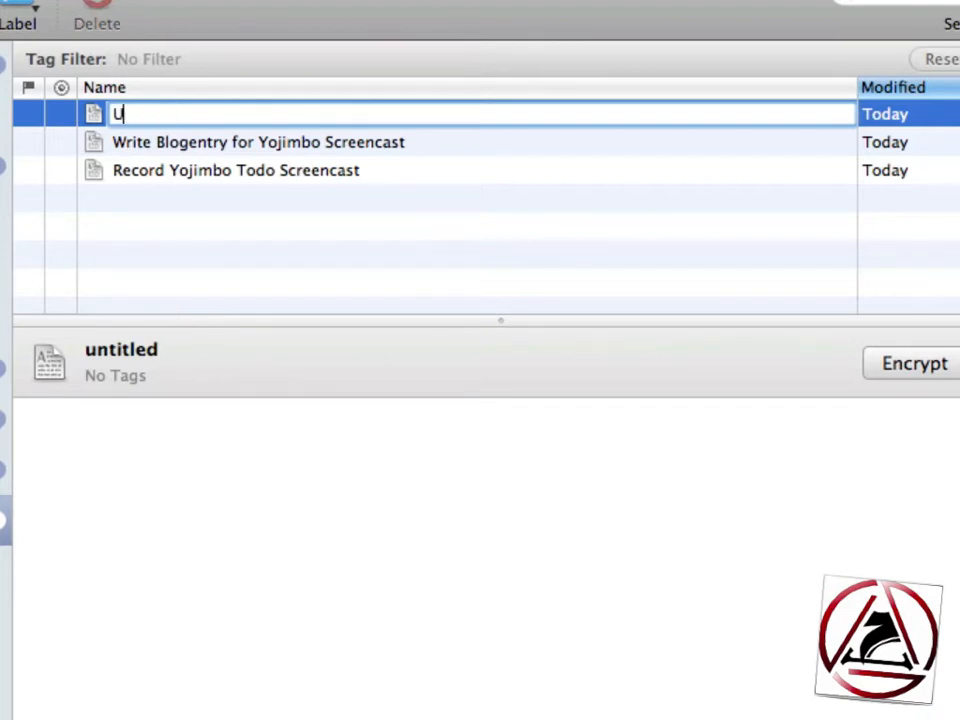
text(pload Yo)
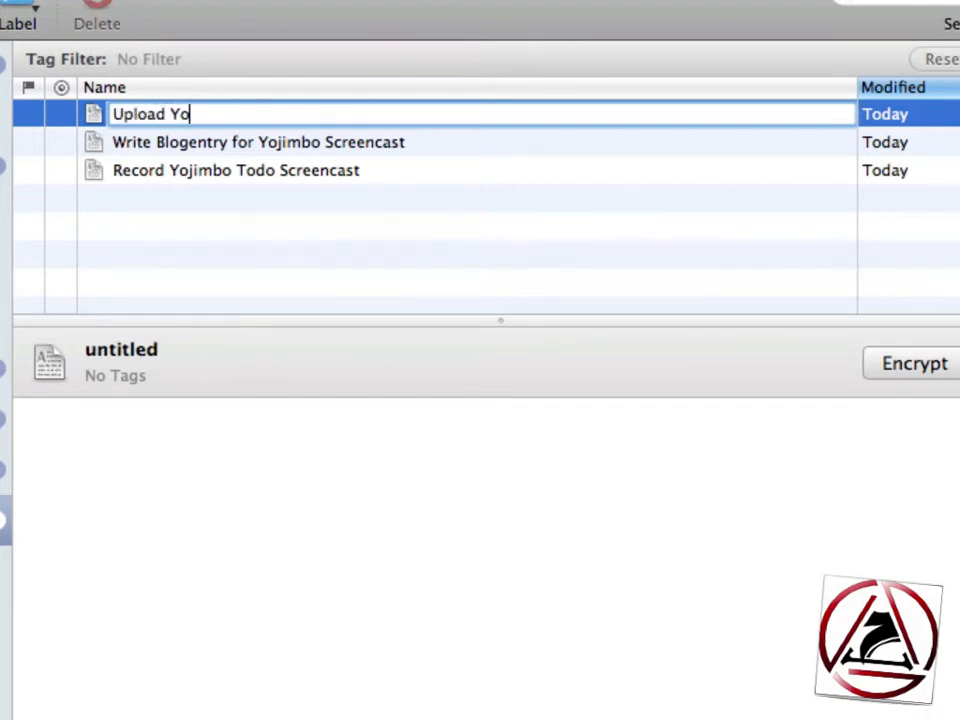
text(jimbo Todo)
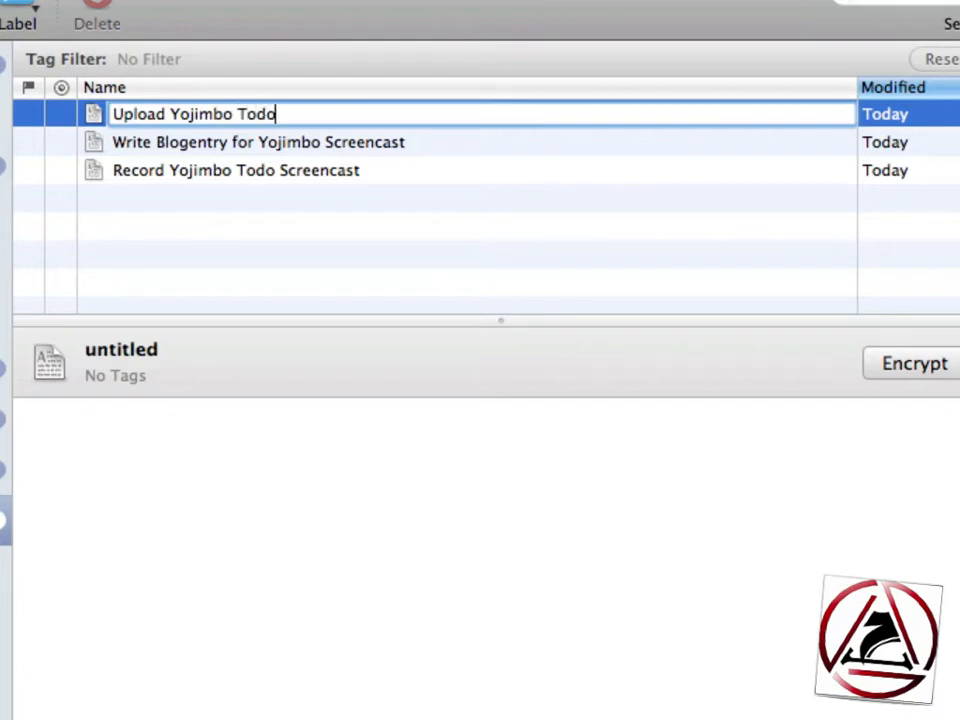
text(Screencast)
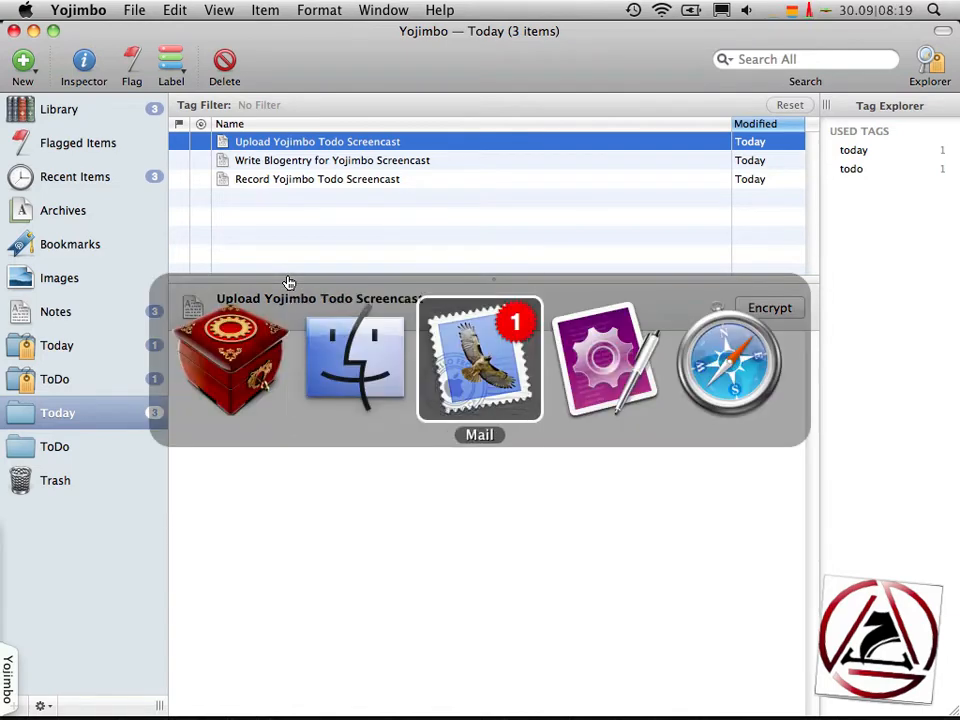
Step: Open the RE: Screencast Review message in Mail and select its body text
click(479, 360)
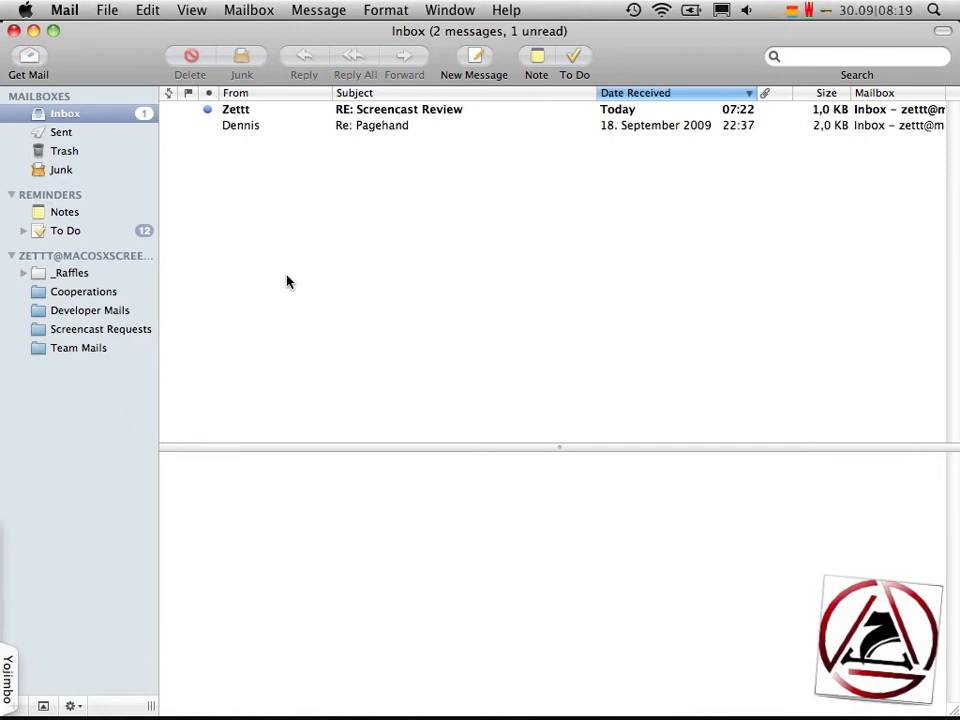
click(398, 109)
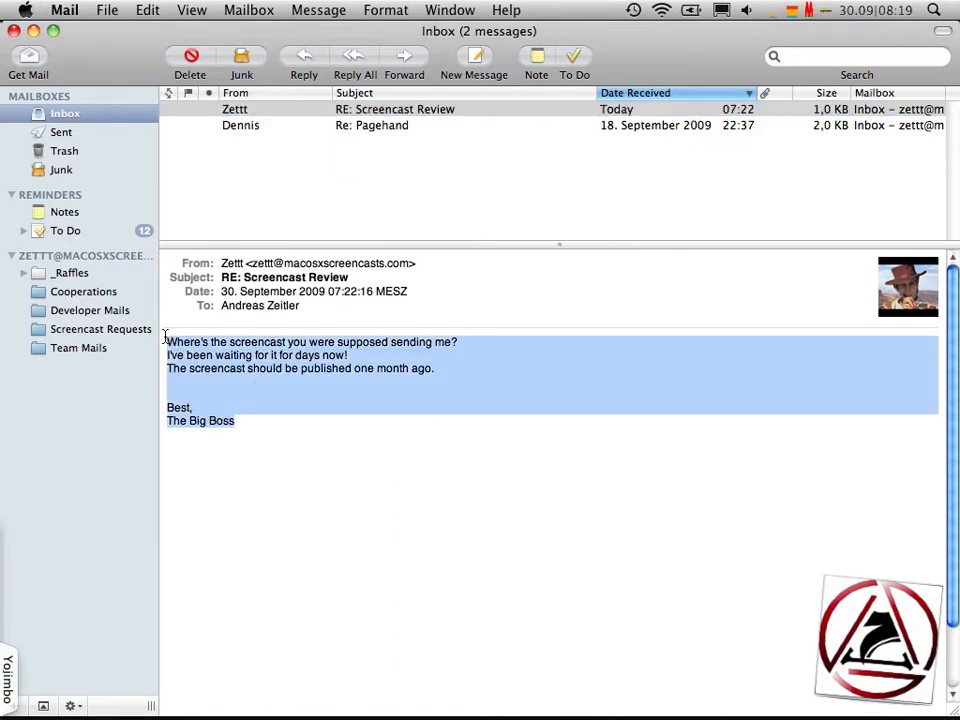
mouse_move(275, 393)
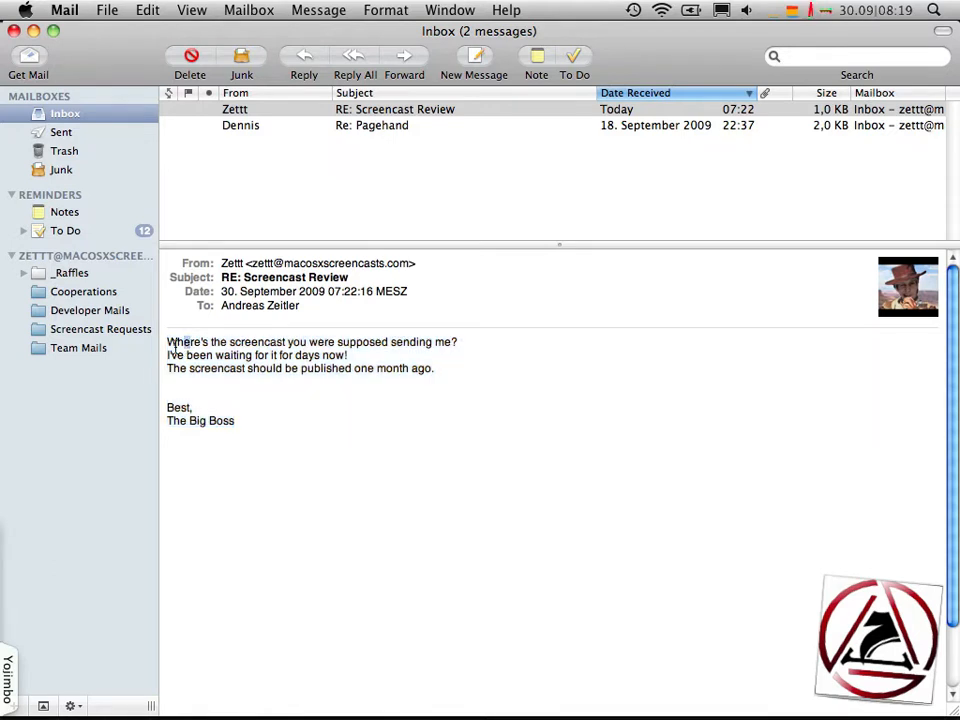
drag(168, 342, 235, 420)
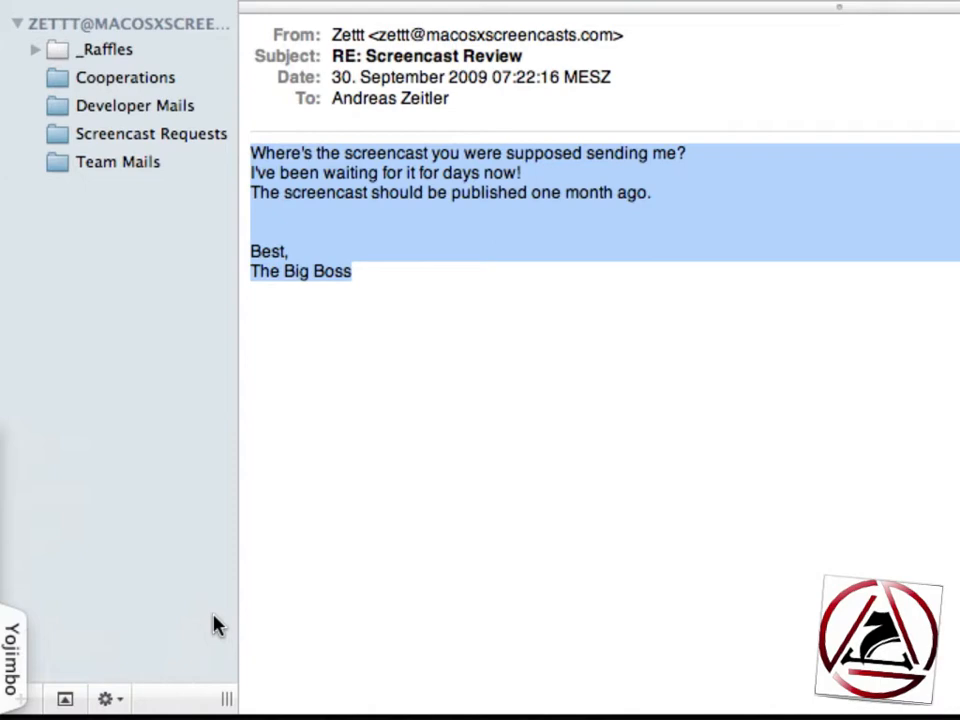
mouse_move(603, 505)
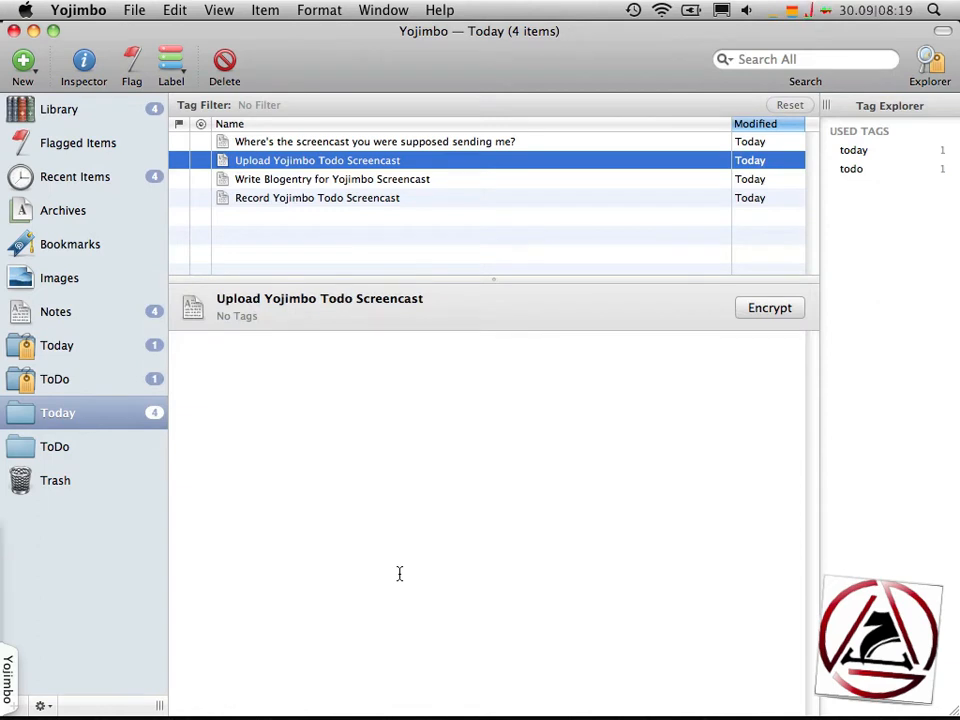
Step: Rename the note created from the e-mail to 'Screencast for the Big Boss'
click(374, 141)
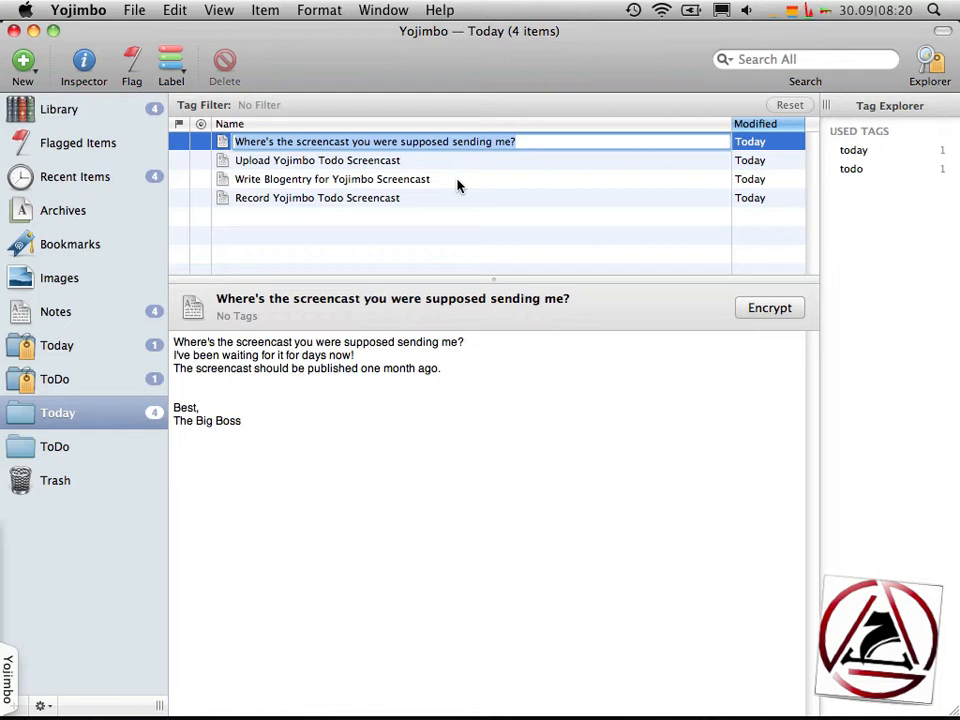
text(Screencast for the)
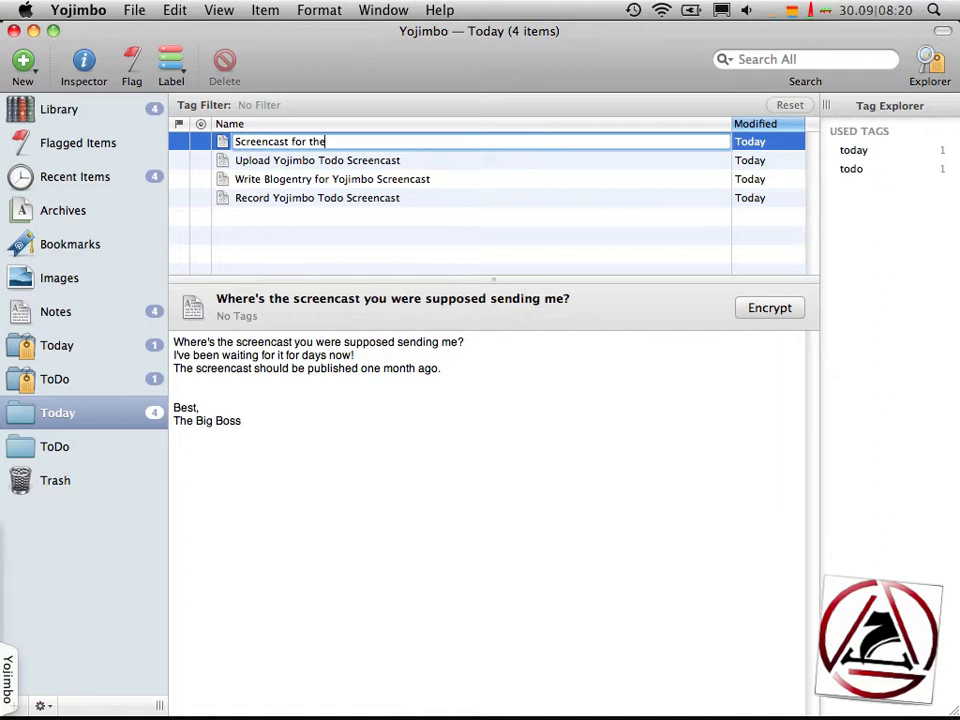
text(Big Boss)
click(357, 316)
text(!!!)
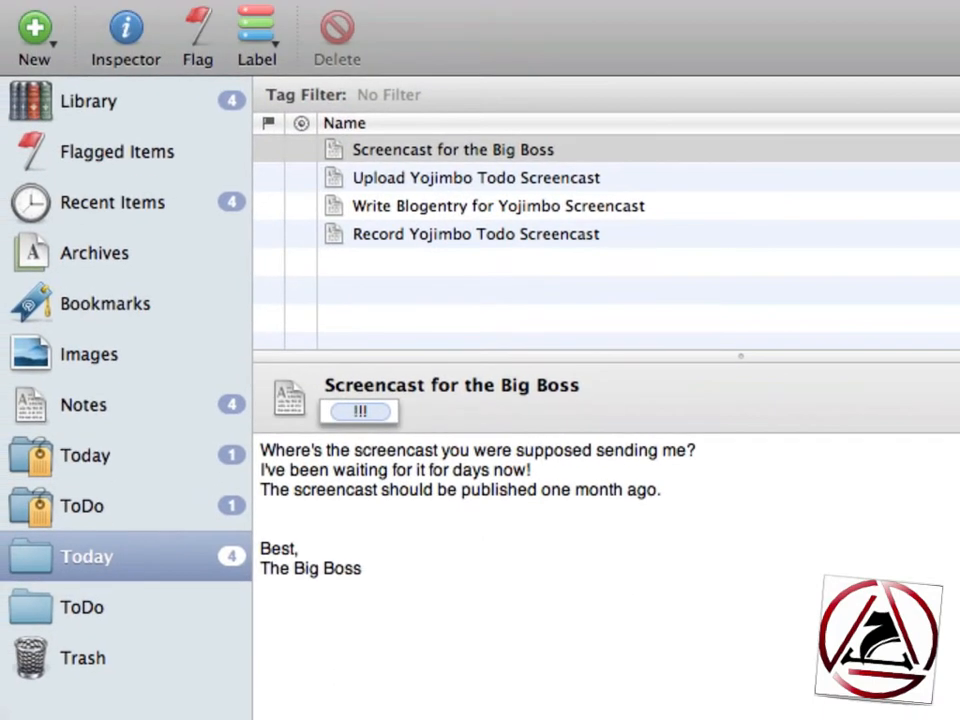
Step: Create a Very Urgent tag collection for !!! items and select the Big Boss note
click(34, 30)
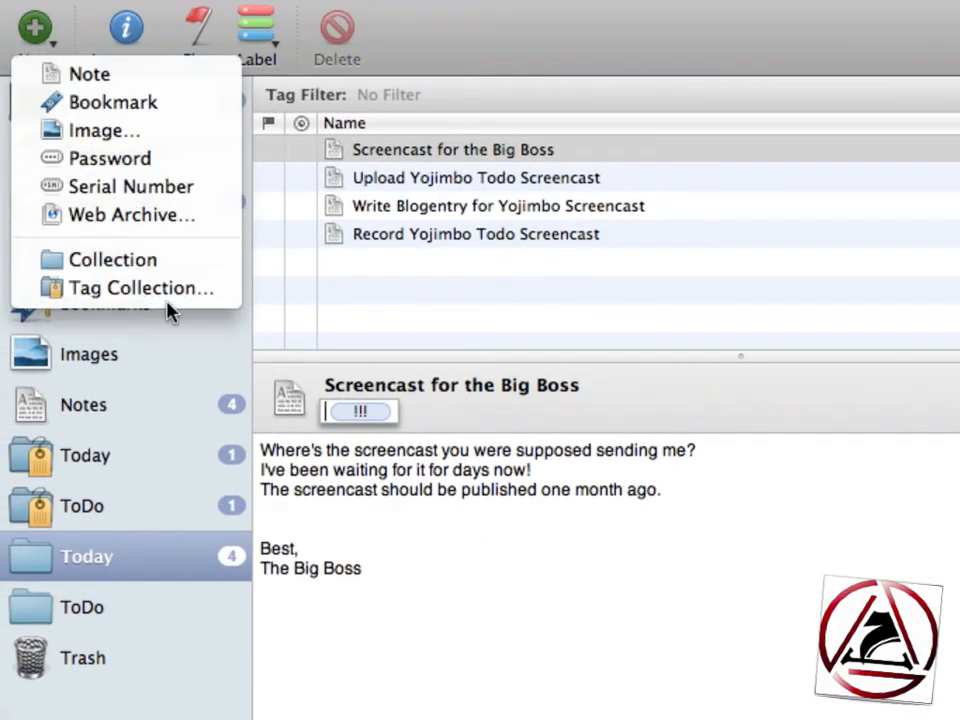
click(138, 288)
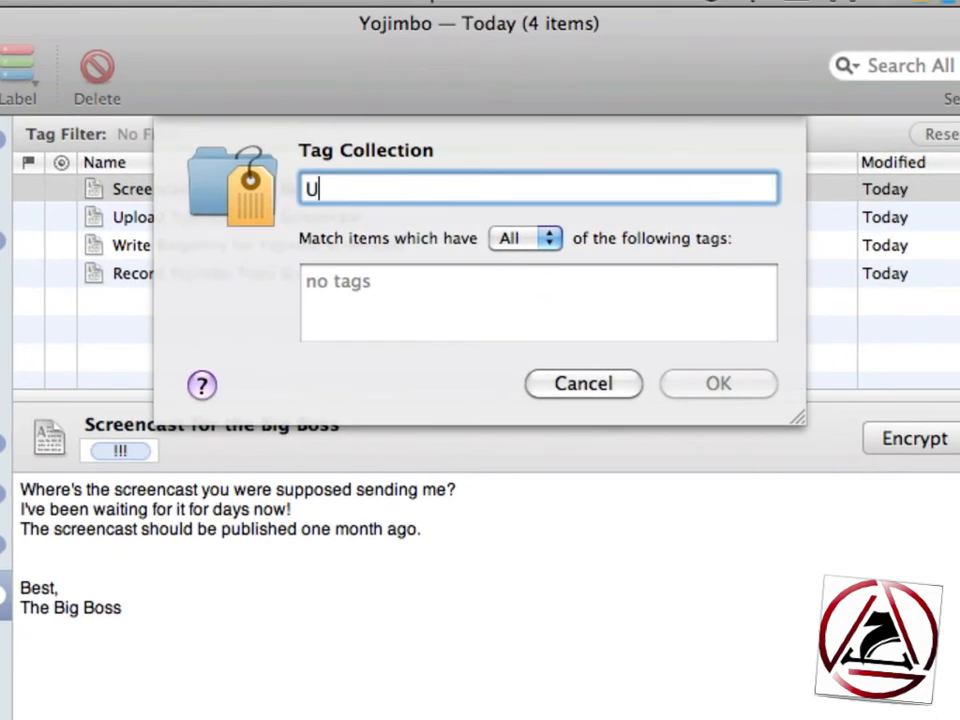
text(rgent)
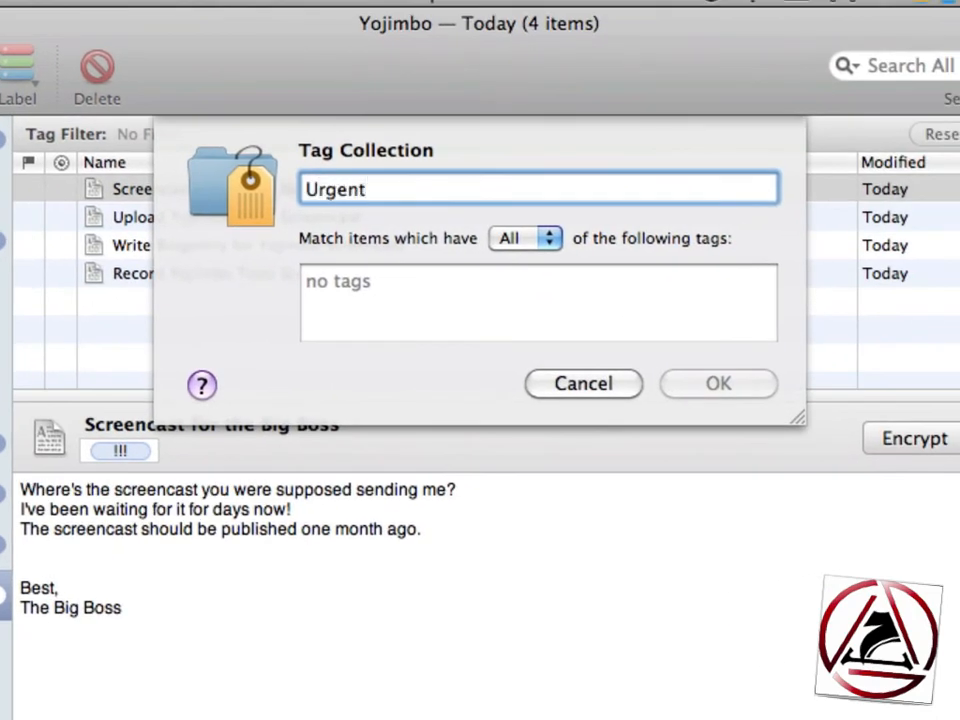
text(Veryy)
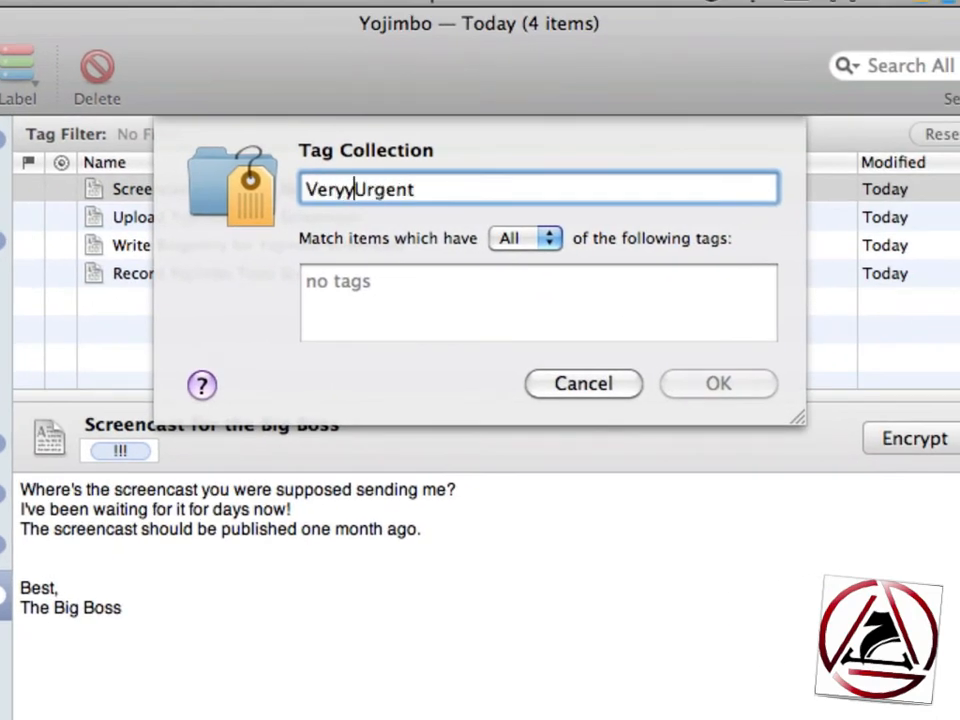
key(Backspace)
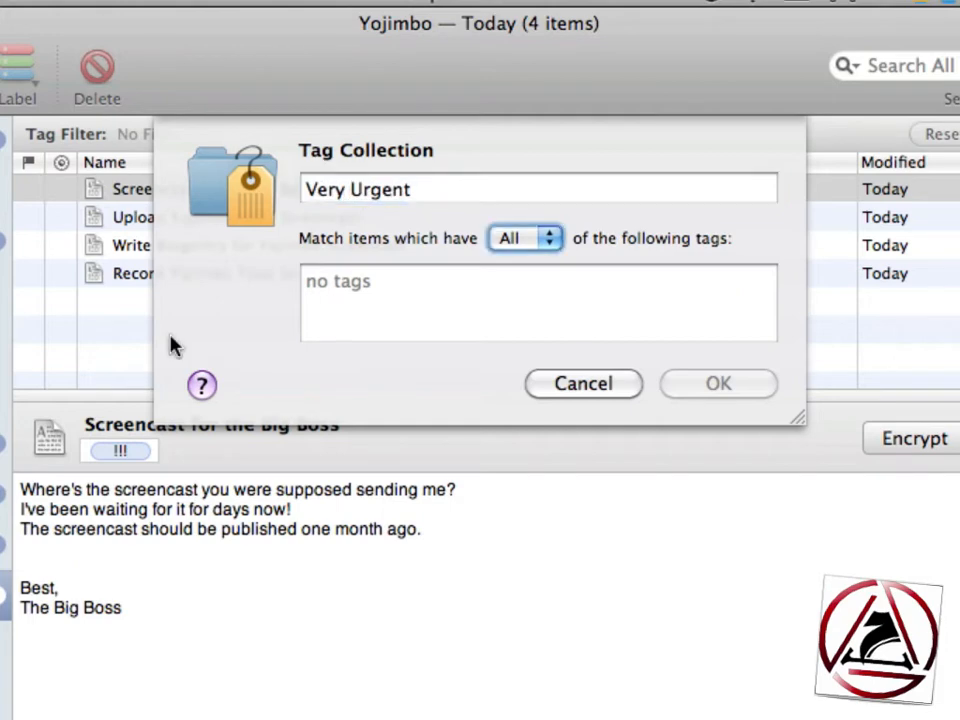
click(538, 303)
text(!!!)
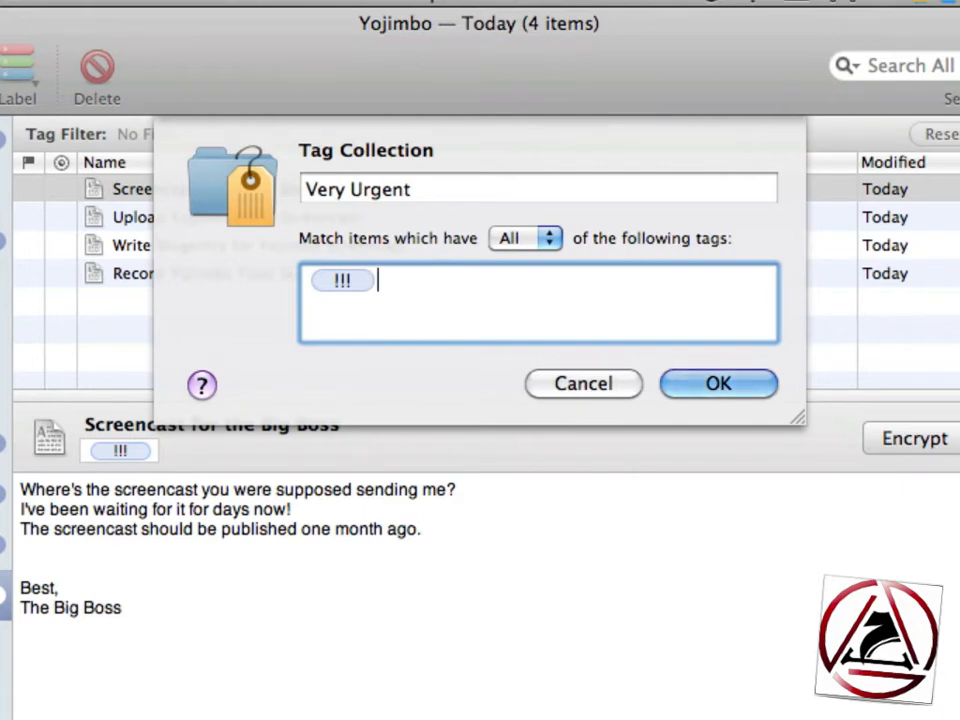
click(718, 383)
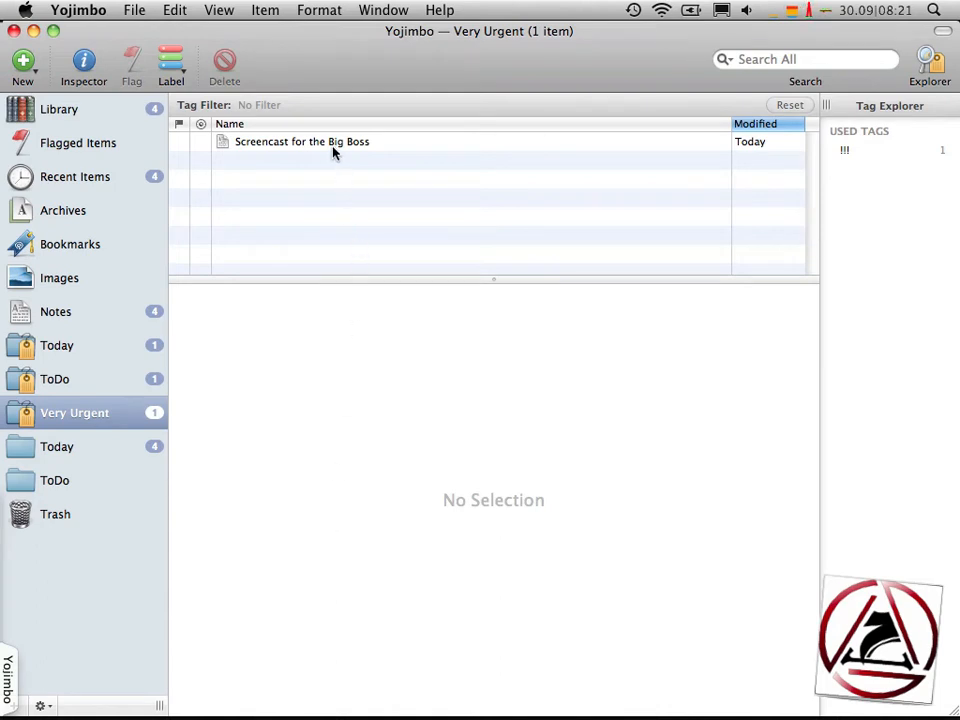
click(301, 141)
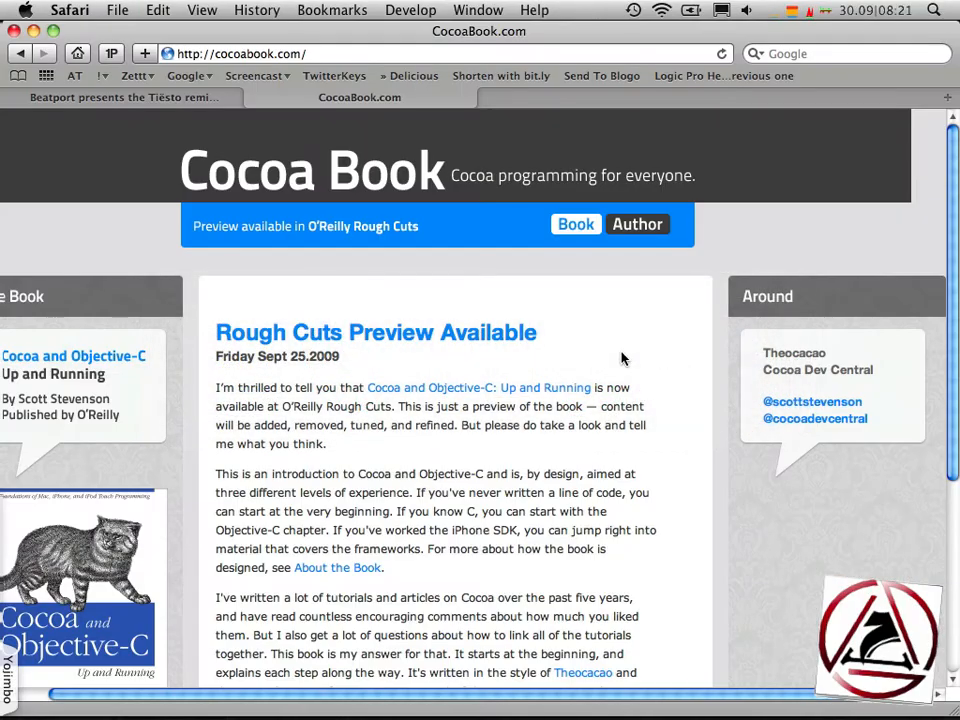
Step: Switch Safari to the Beatport Tiësto remix contest page
click(125, 97)
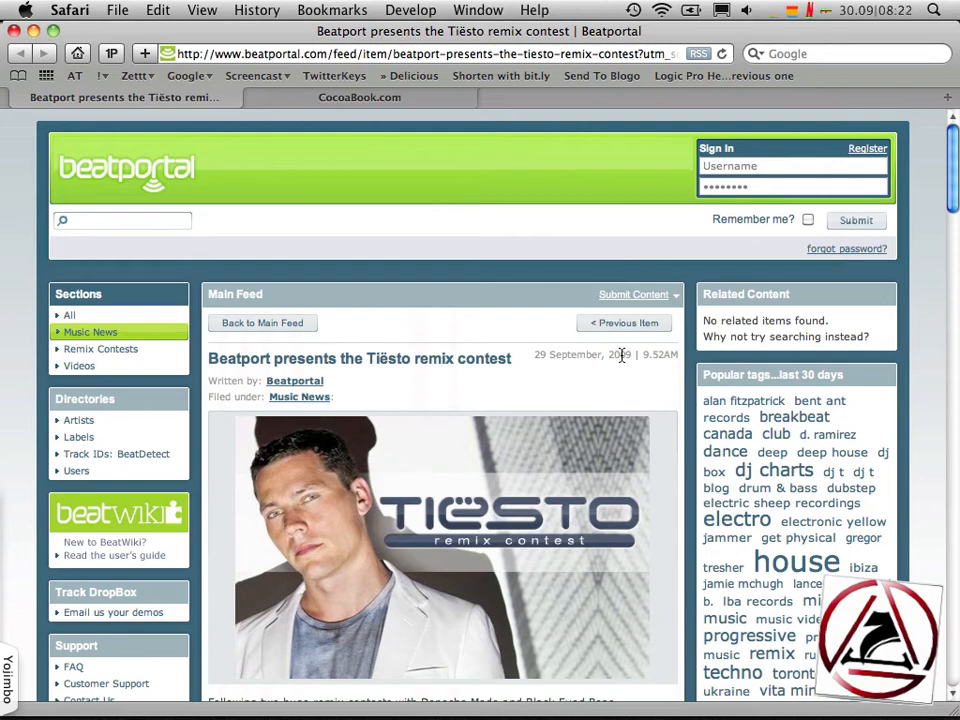
mouse_move(490, 358)
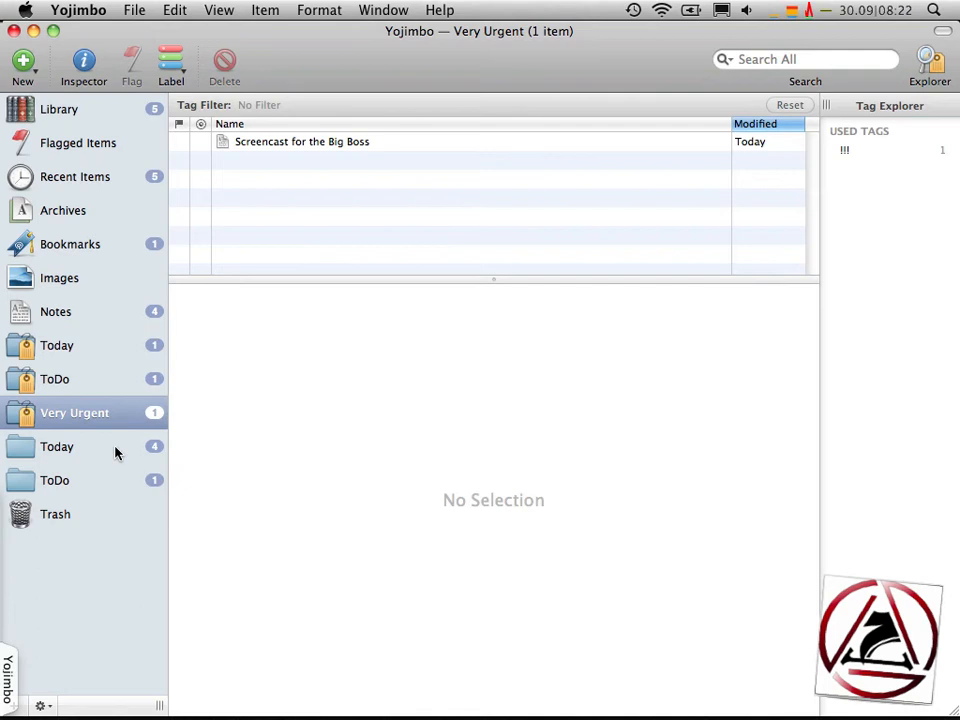
Step: In the ToDo collection, tag the Beatport bookmark with focus and maybe
click(55, 480)
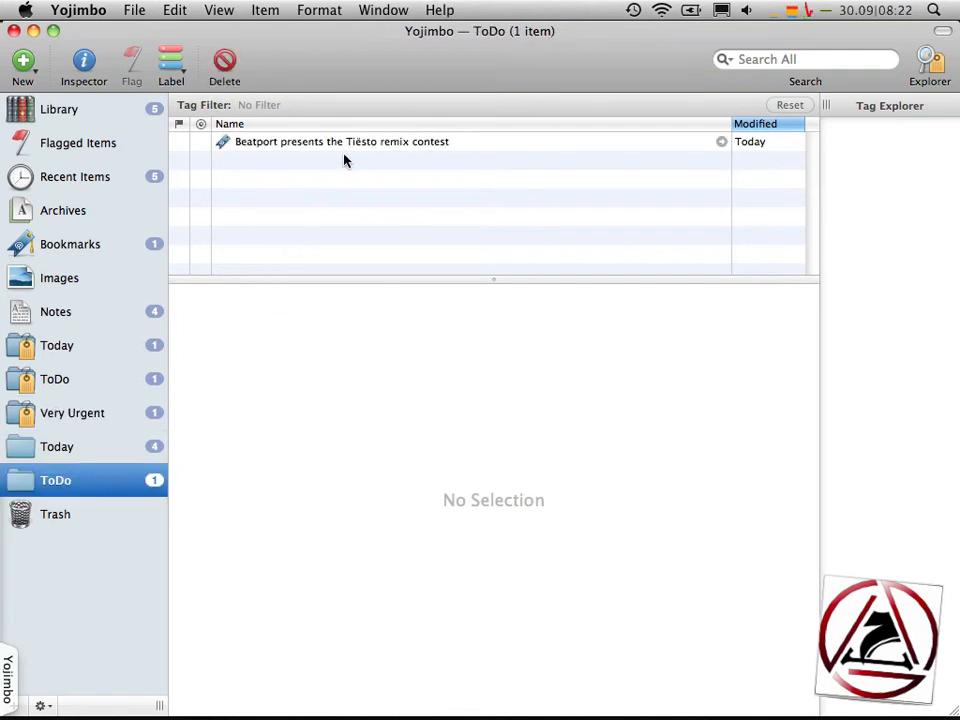
click(341, 141)
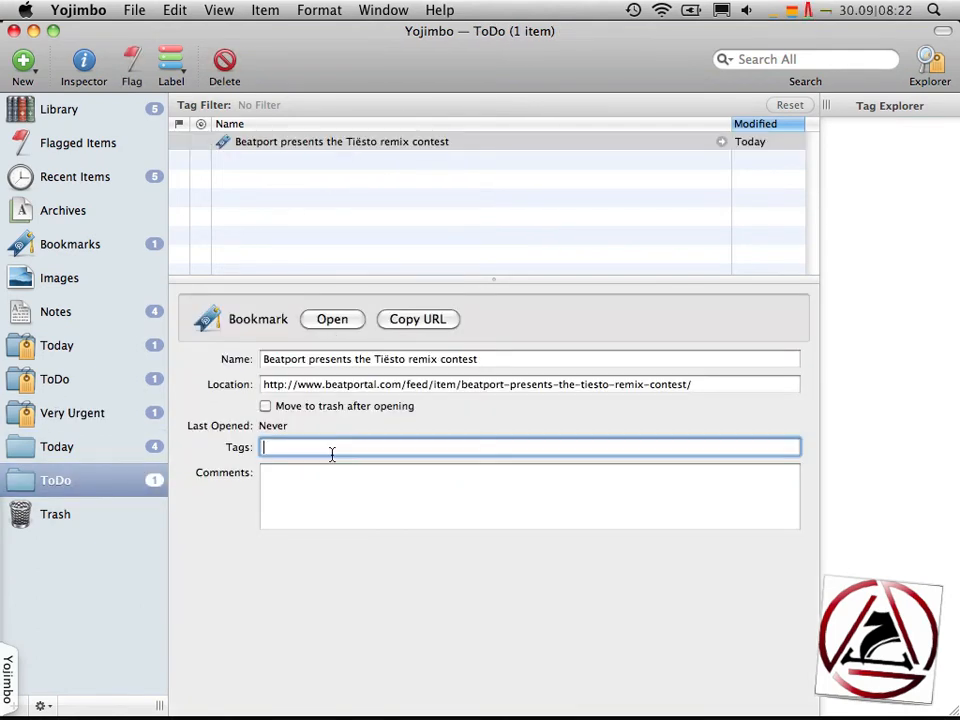
text(focus)
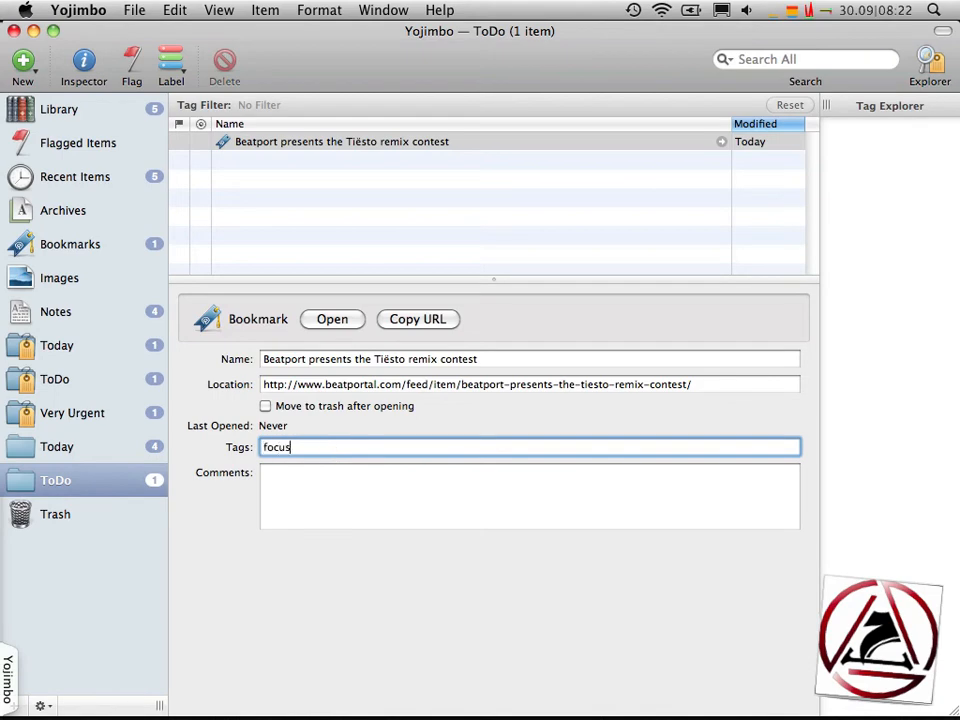
text(maybe)
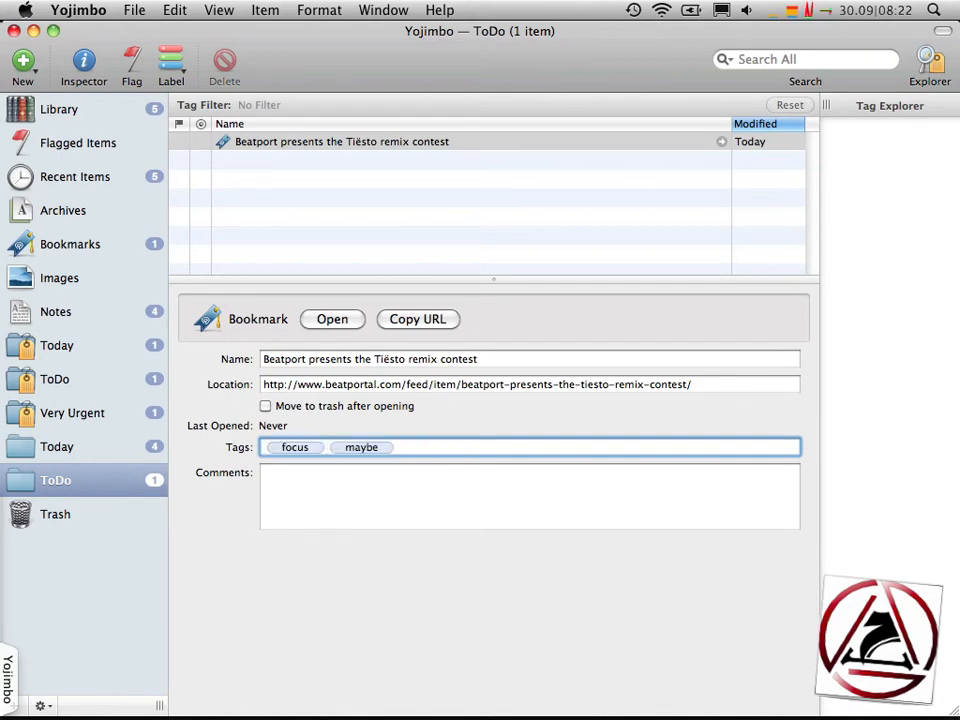
click(332, 319)
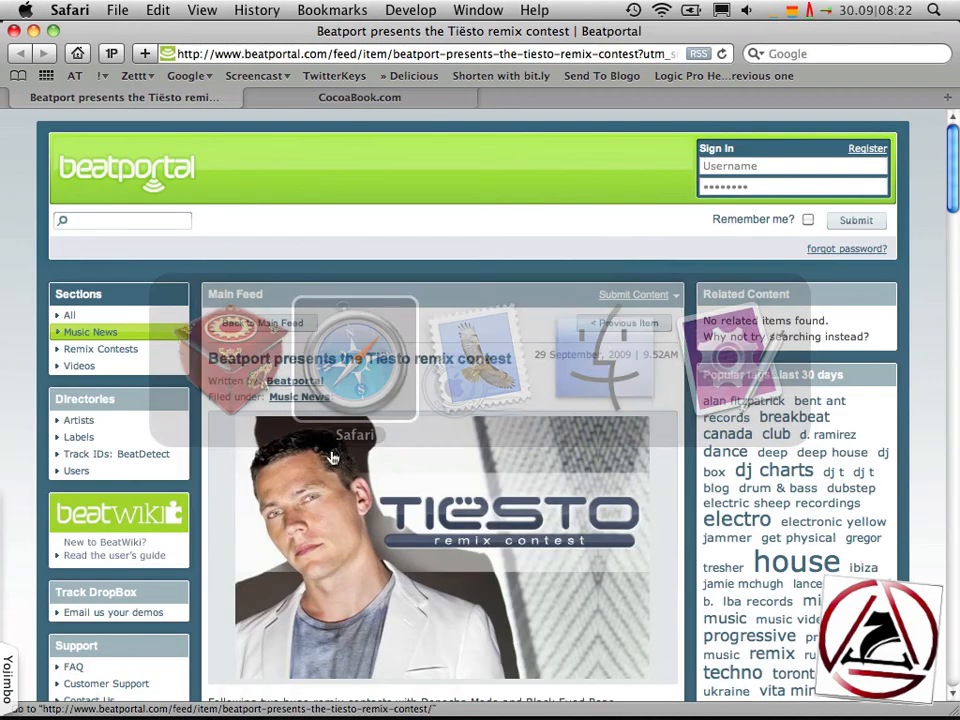
Step: Bring up the CocoaBook.com page in Safari and add it to Yojimbo's ToDo collection
click(359, 97)
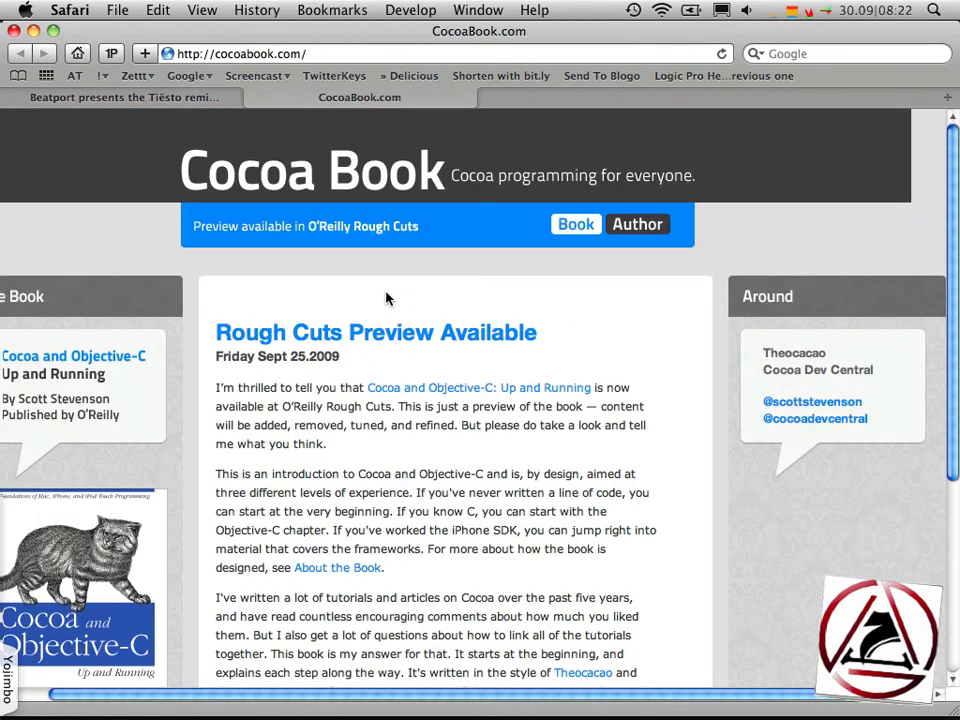
scroll(down, 3)
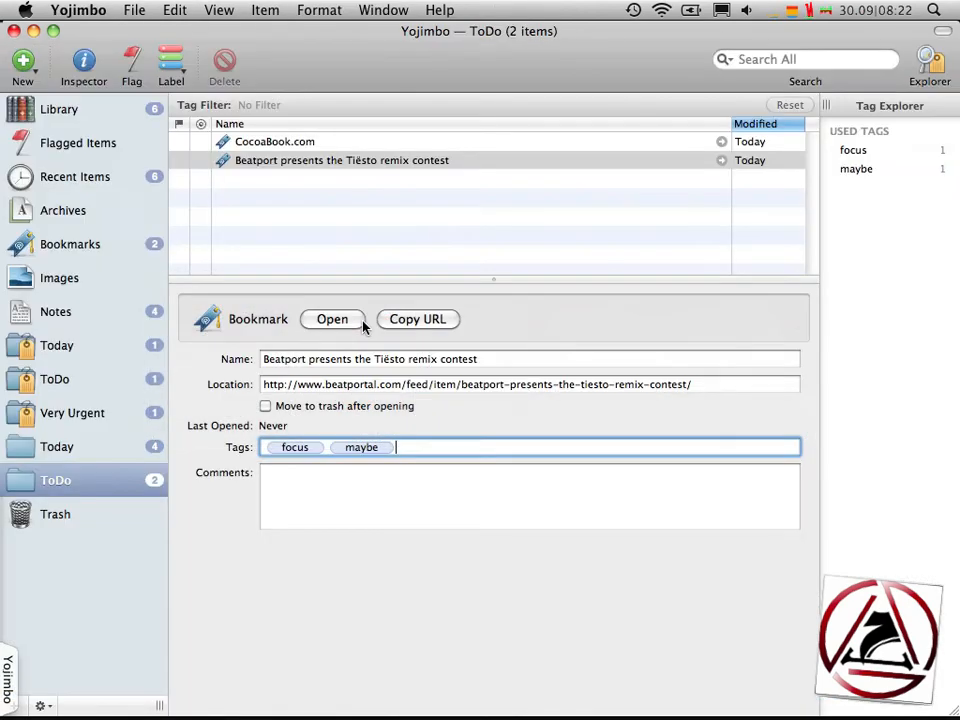
Step: Tag the CocoaBook.com bookmark with focus, cocoa, development and book
click(275, 141)
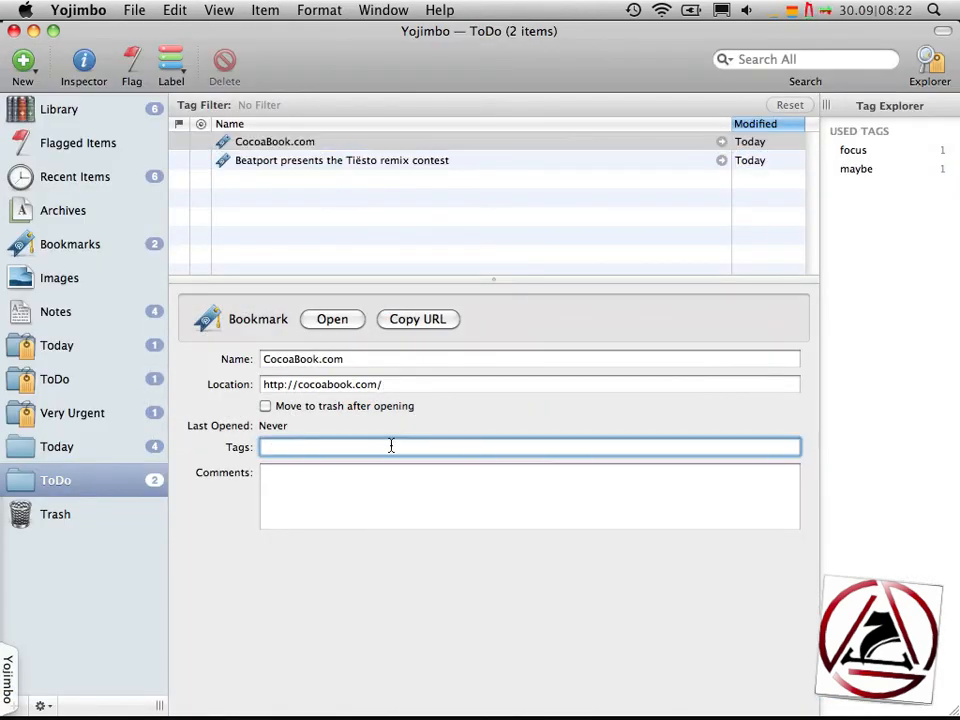
text(cocoa)
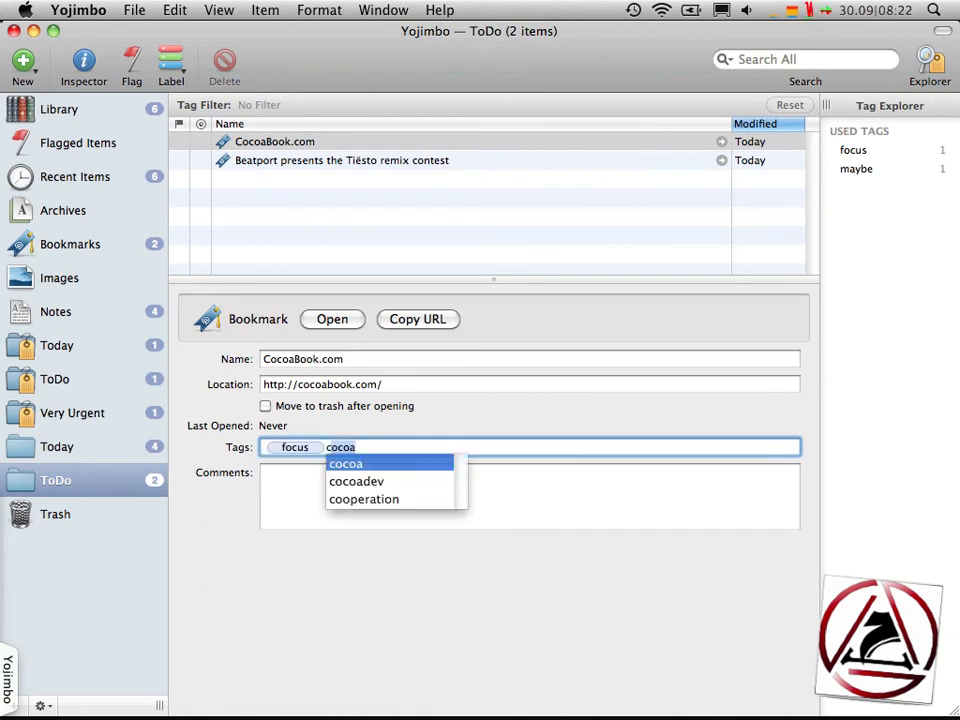
text(development book)
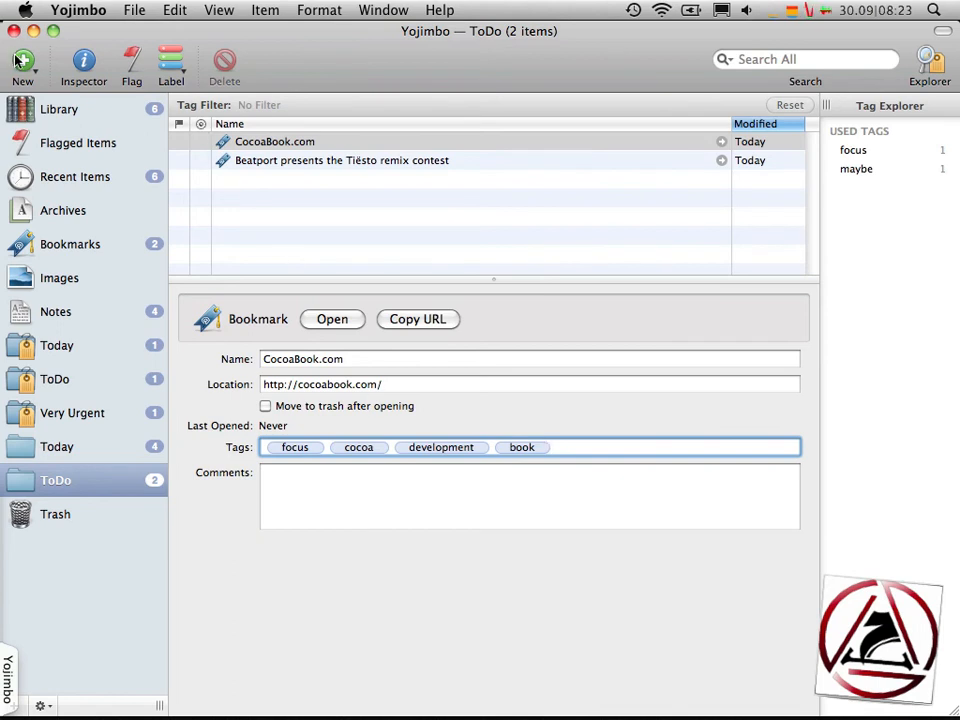
Step: Start a new tag collection named 'maybe and focus' matching any of its tags
click(22, 62)
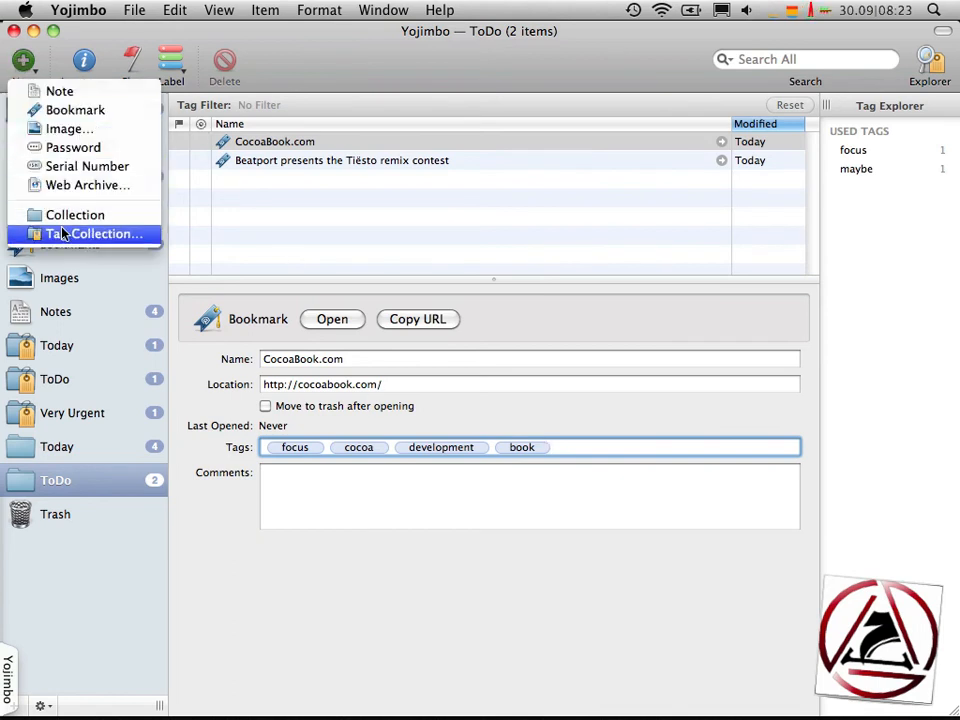
click(96, 233)
text(maybe and)
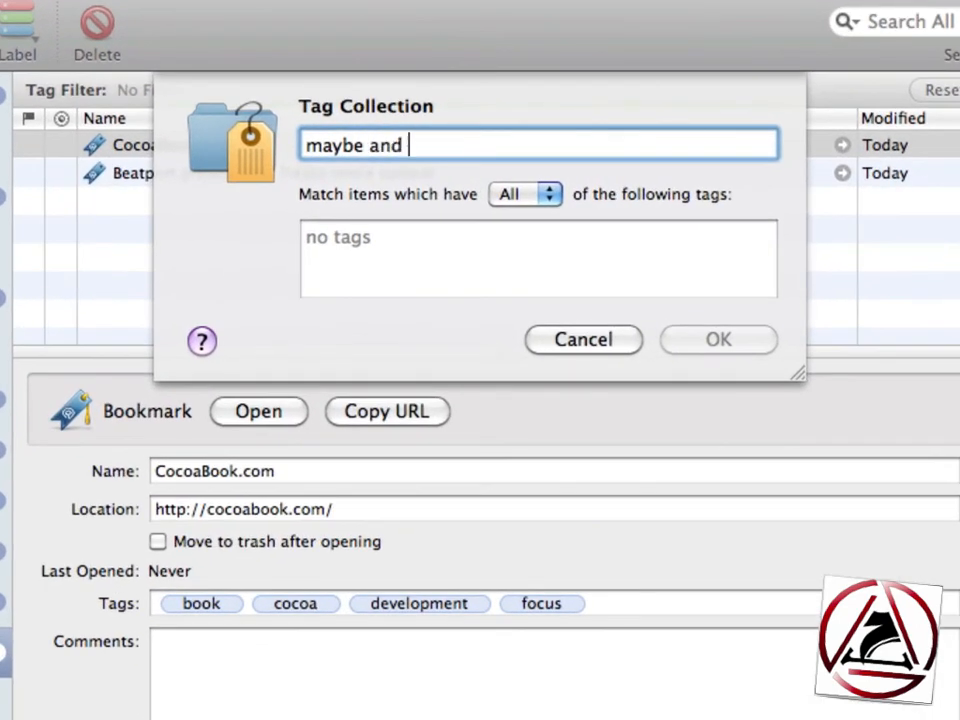
click(524, 193)
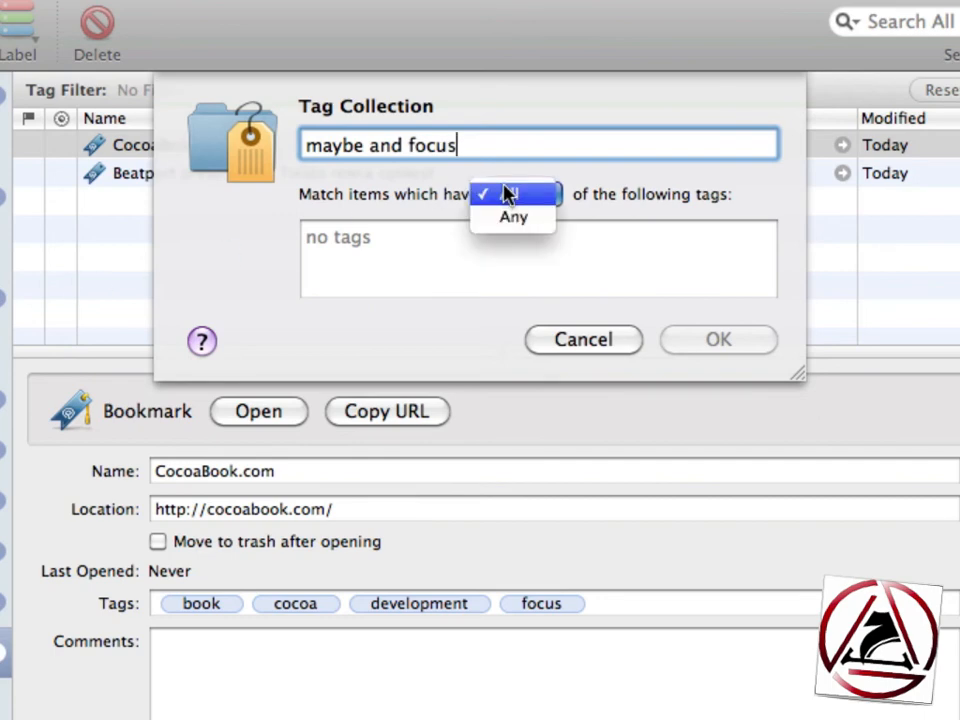
click(513, 217)
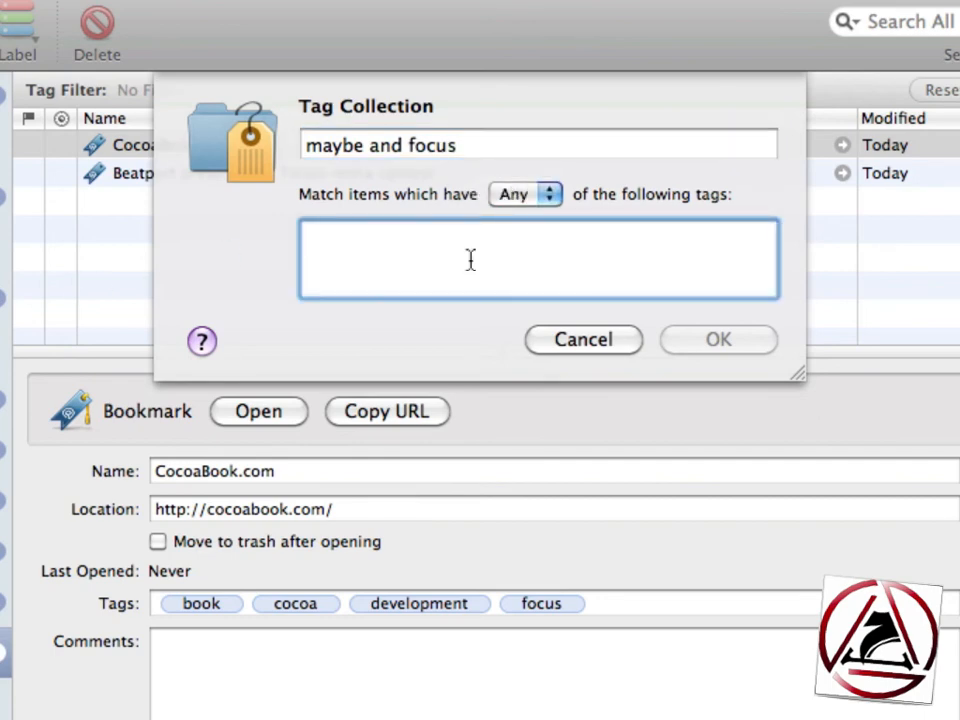
Step: Add the focus and maybe tags to the collection and confirm it
text(focus)
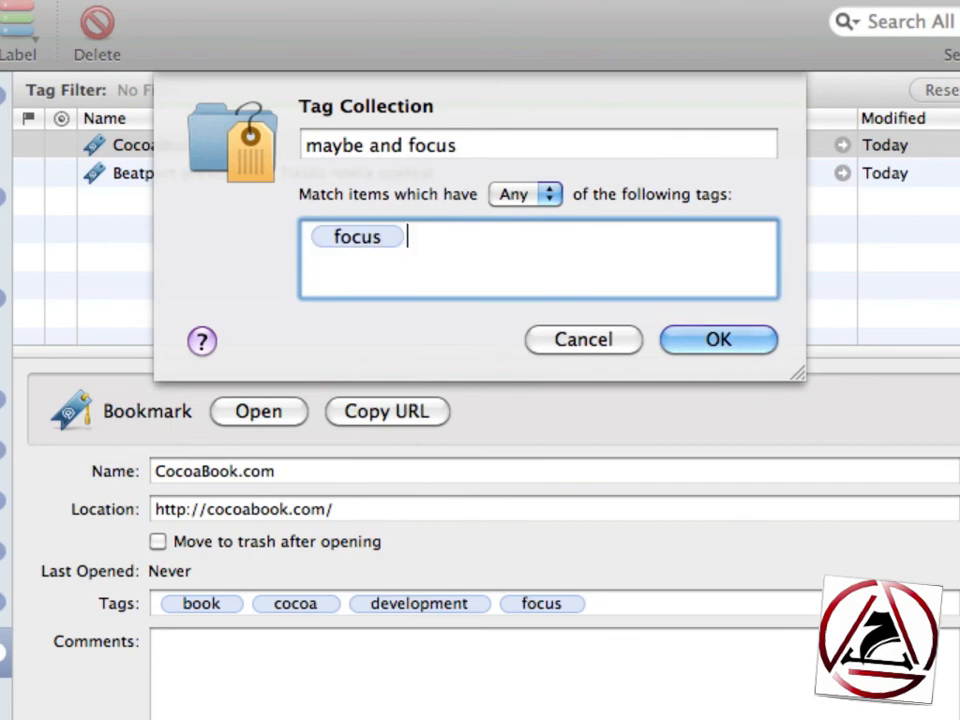
text(maybe)
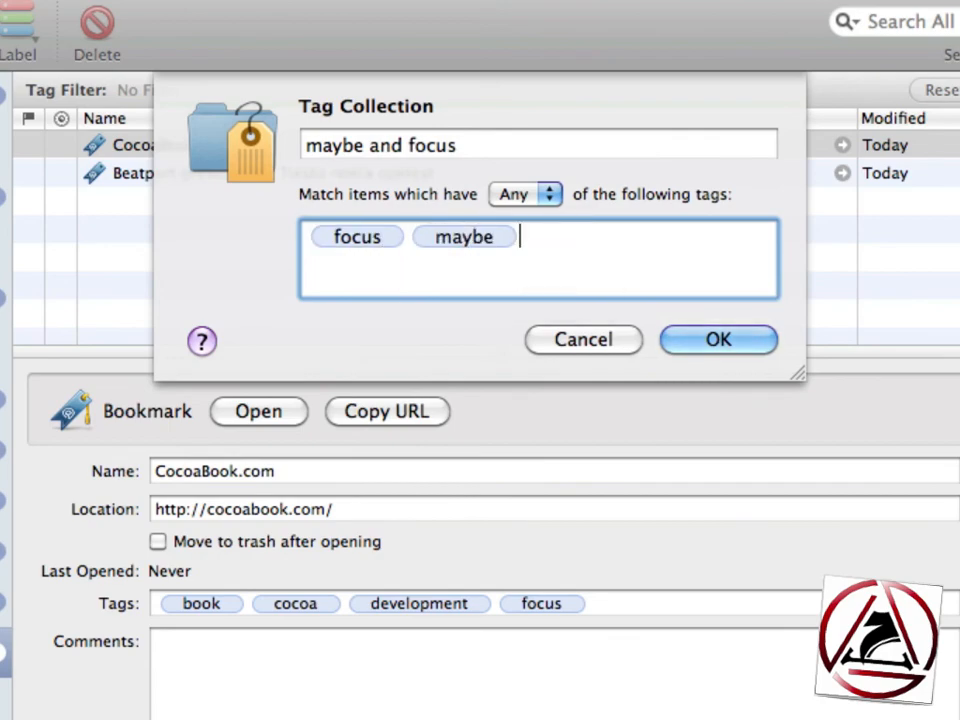
click(718, 339)
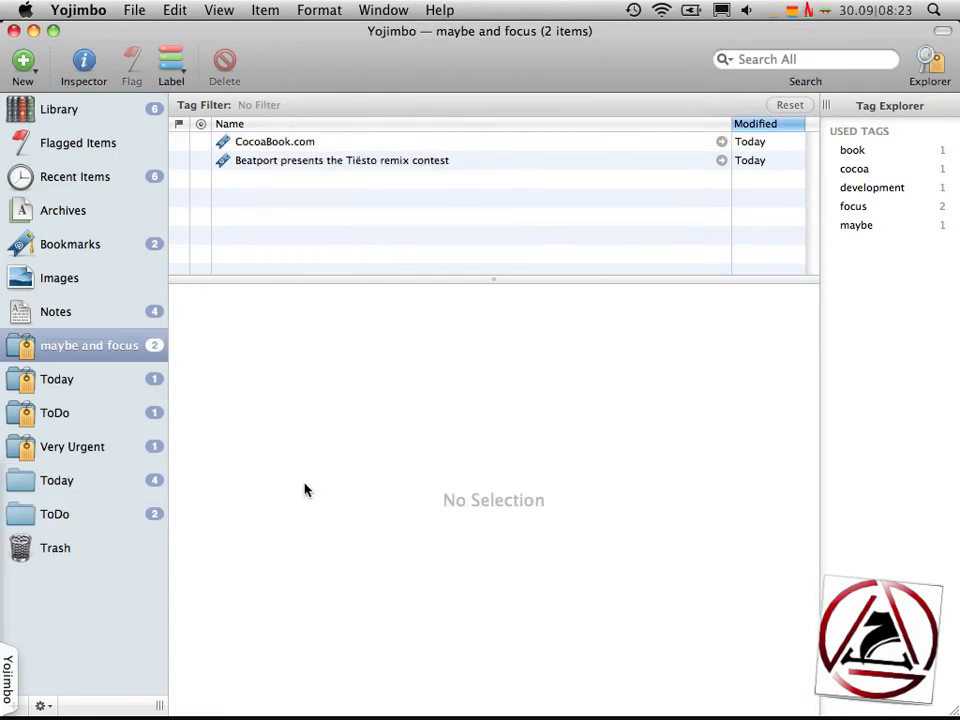
mouse_move(280, 180)
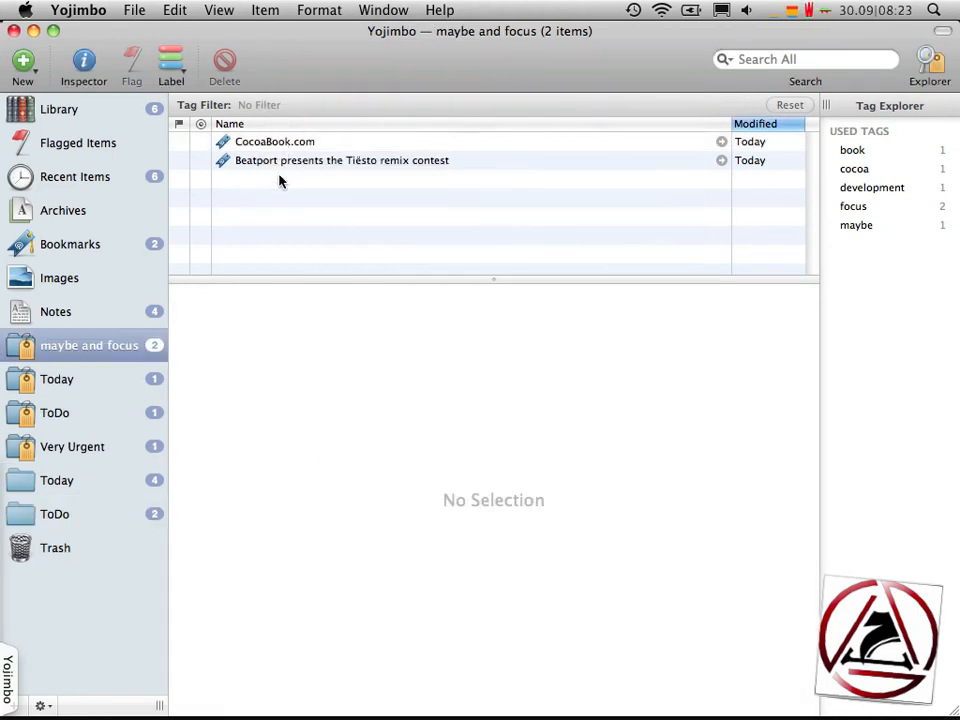